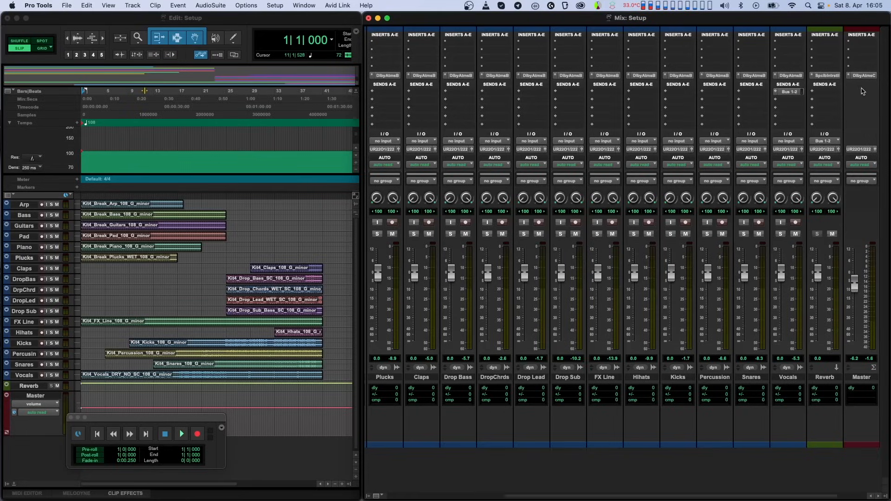
Bring up the Dolby Atmos Composer insert on the Master to show its connections list.
left_click(861, 75)
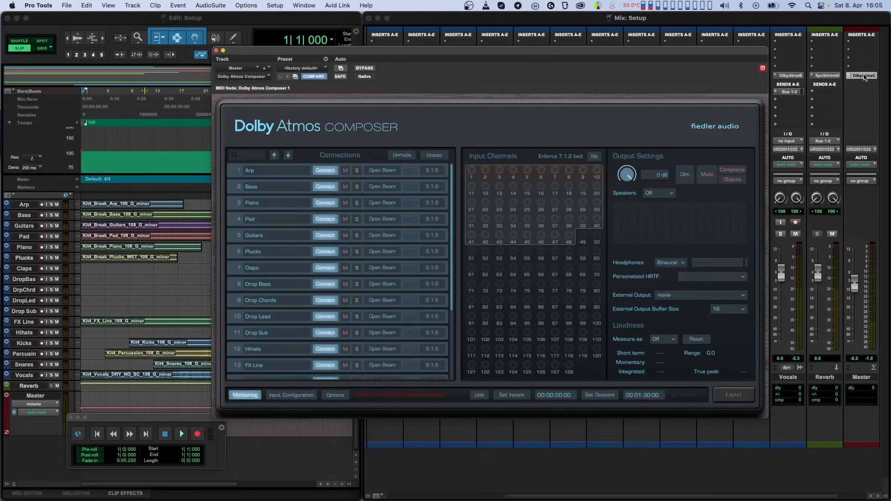
mouse_move(814, 80)
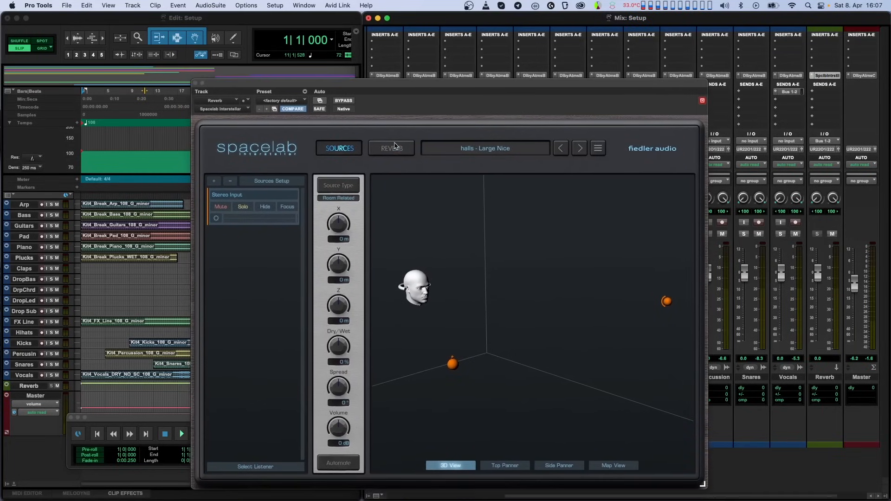
Review the Spacelab Interstellar hall reverb room settings, then return to its source view.
left_click(391, 148)
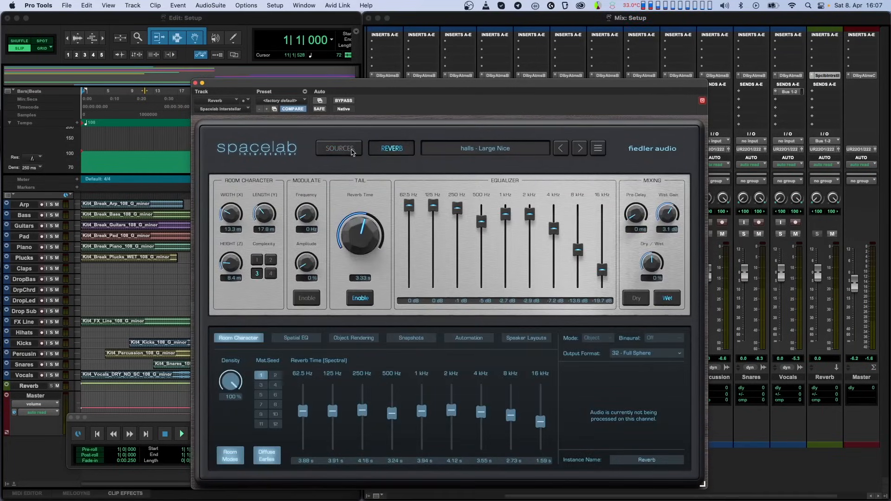
left_click(339, 148)
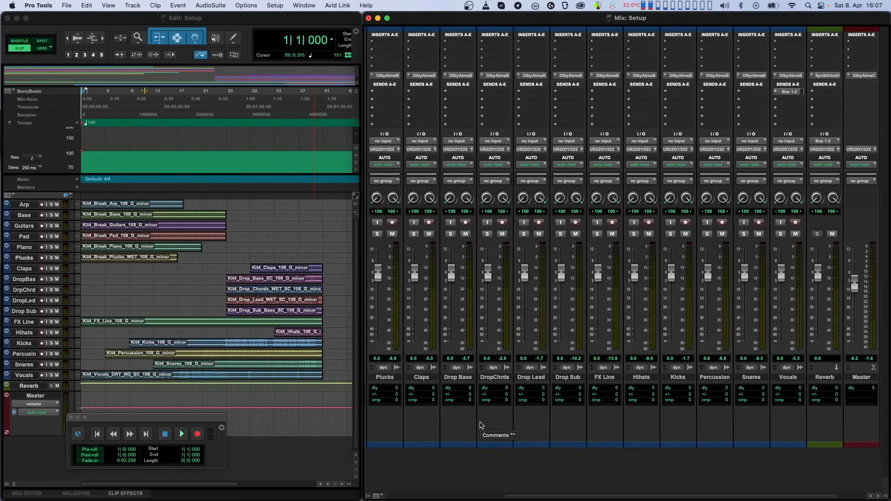
mouse_move(539, 449)
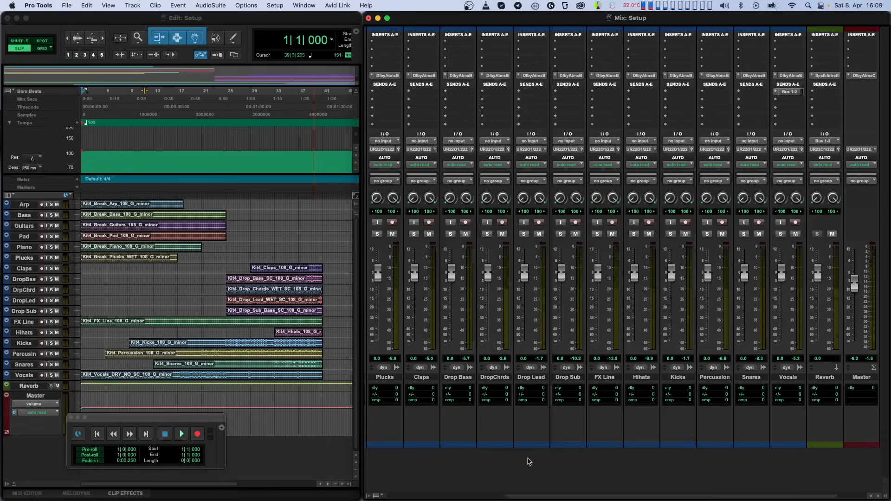
mouse_move(831, 121)
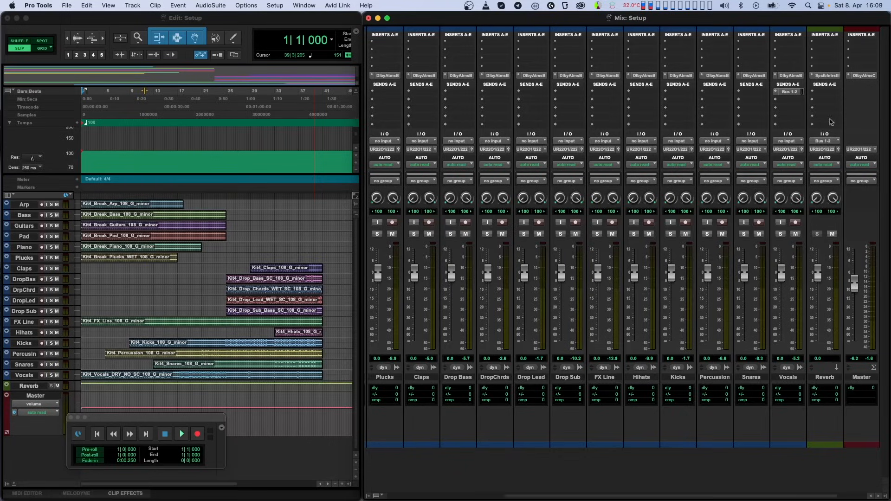
Show the Composer on the Master and scroll its Connections list down to Plucks.
left_click(861, 75)
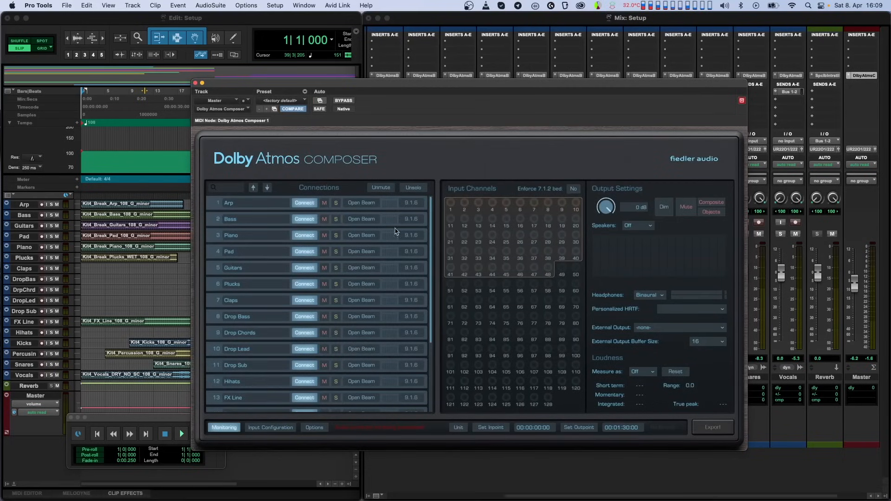
scroll("down", 3)
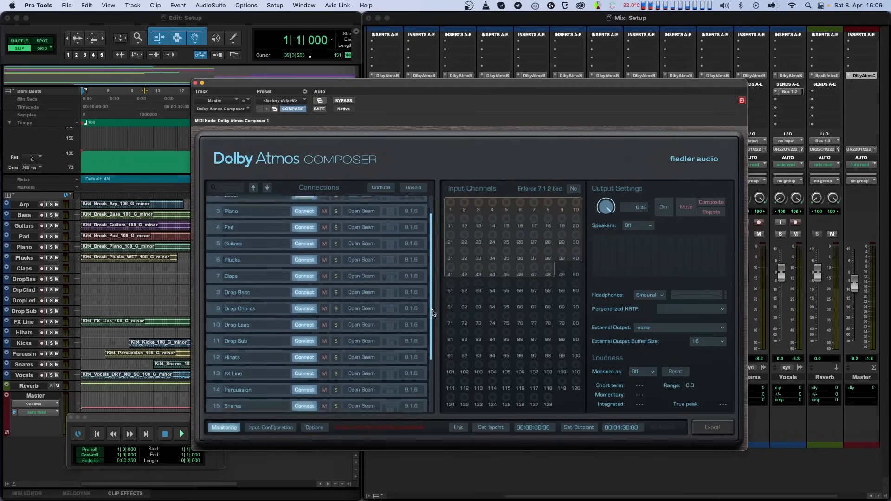
scroll("down", 3)
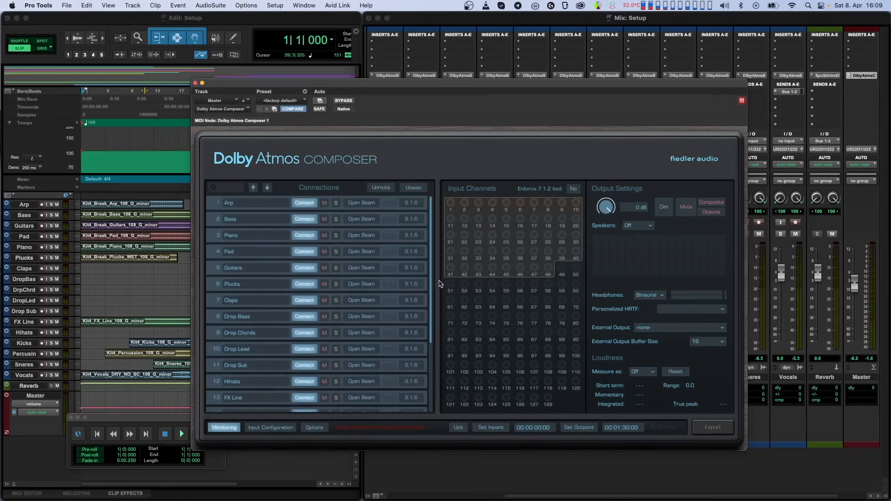
Toggle the Plucks connection off and back on so it shows connected again.
left_click(304, 284)
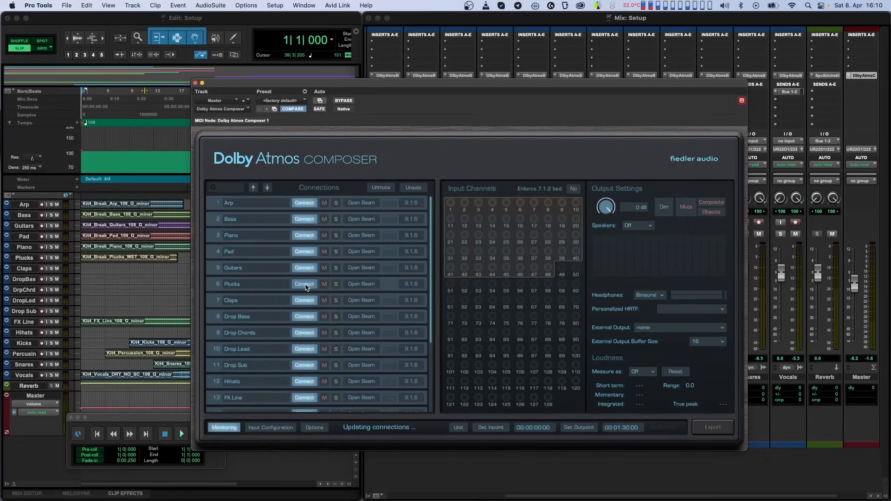
left_click(304, 284)
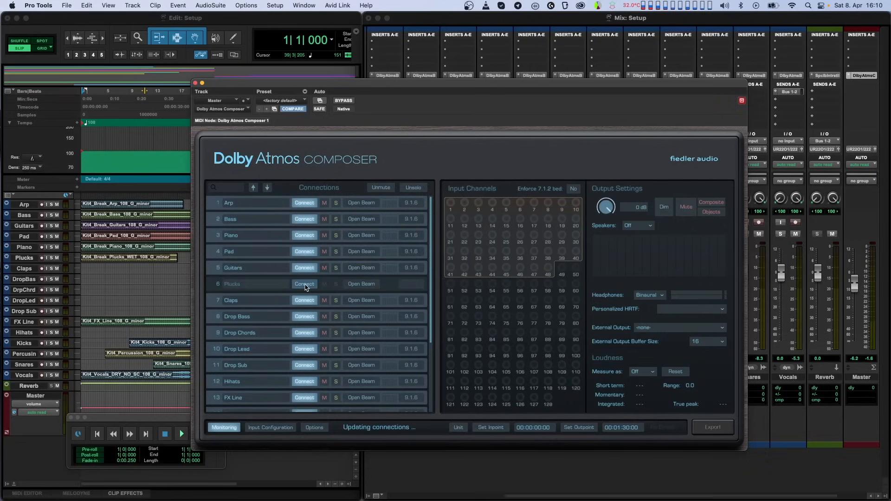
left_click(305, 284)
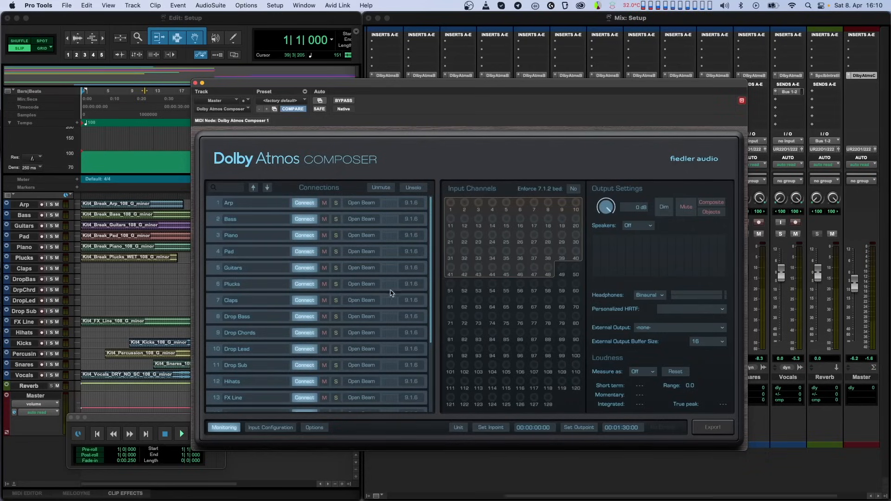
mouse_move(434, 300)
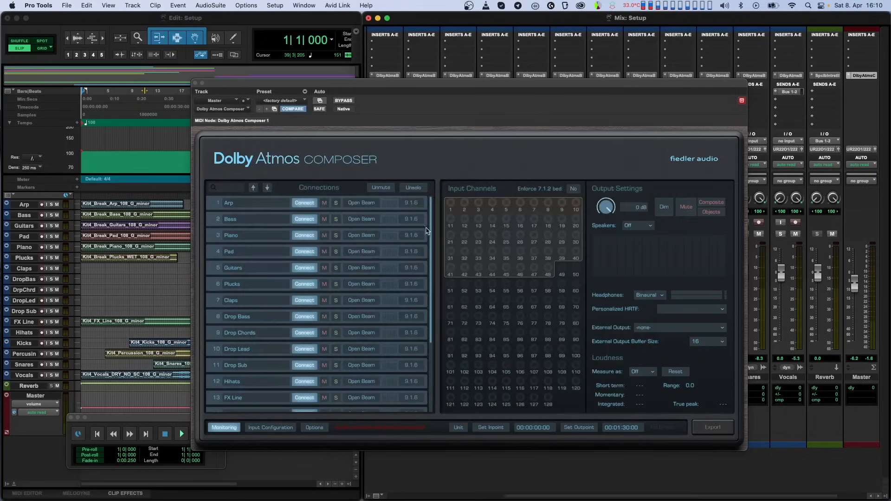
scroll("down", 3)
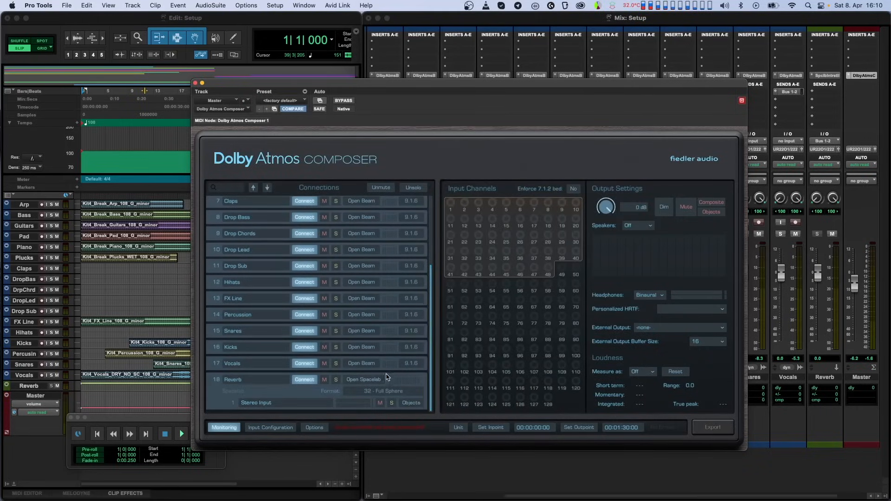
left_click(361, 379)
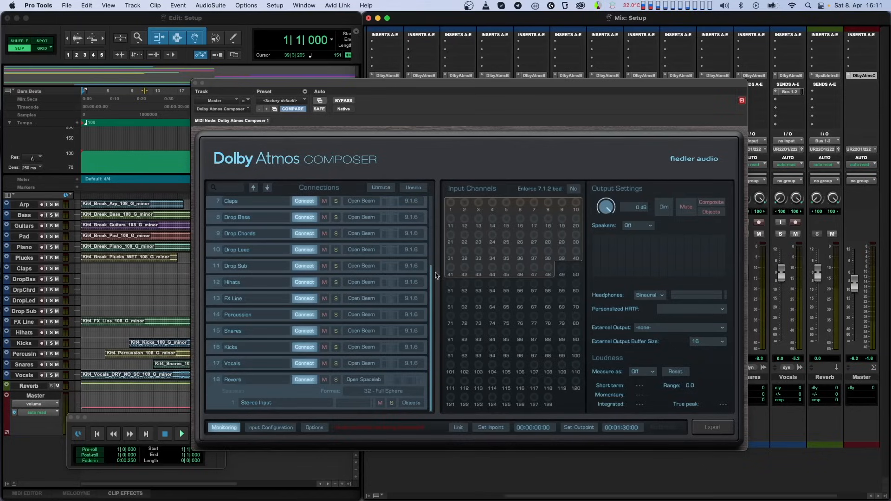
left_click(361, 265)
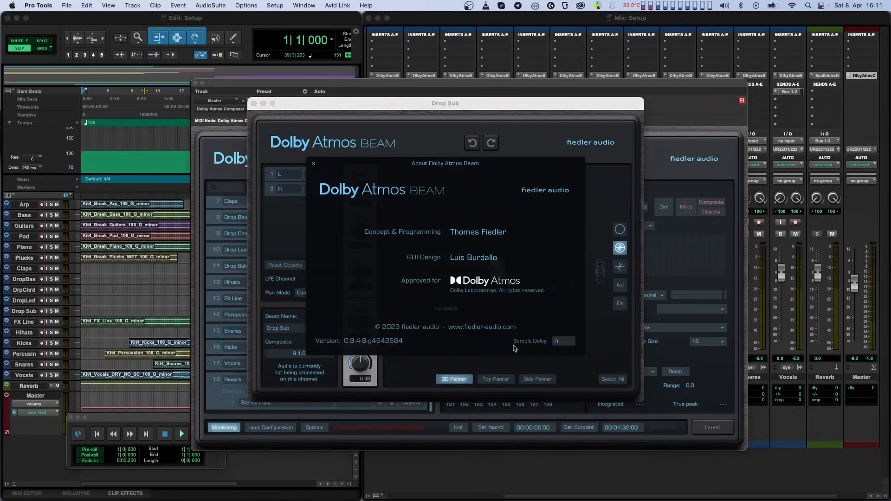
mouse_move(556, 359)
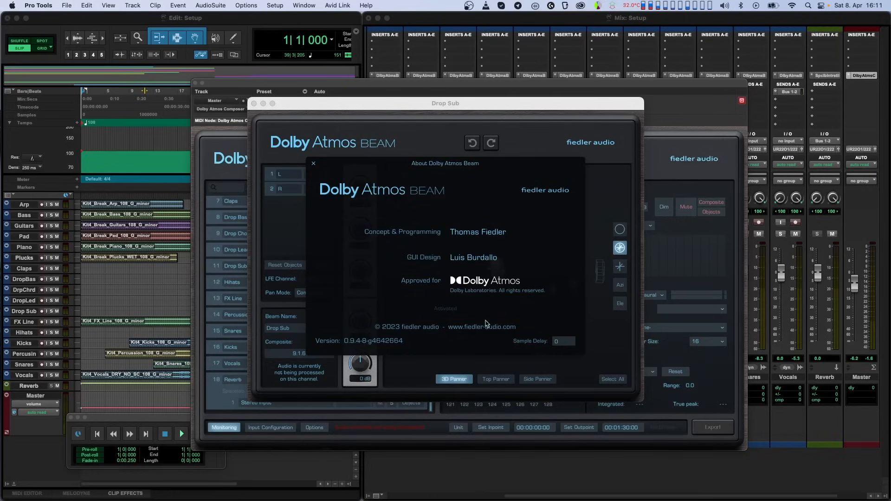
left_click(313, 163)
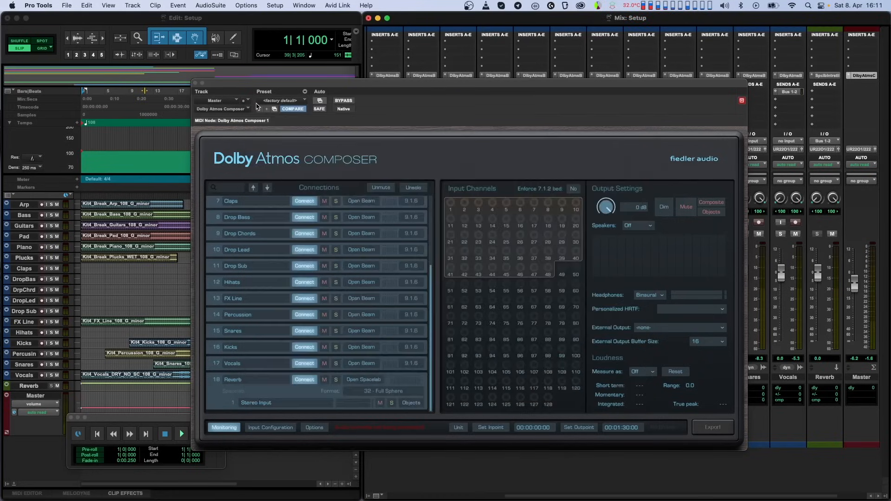
mouse_move(437, 286)
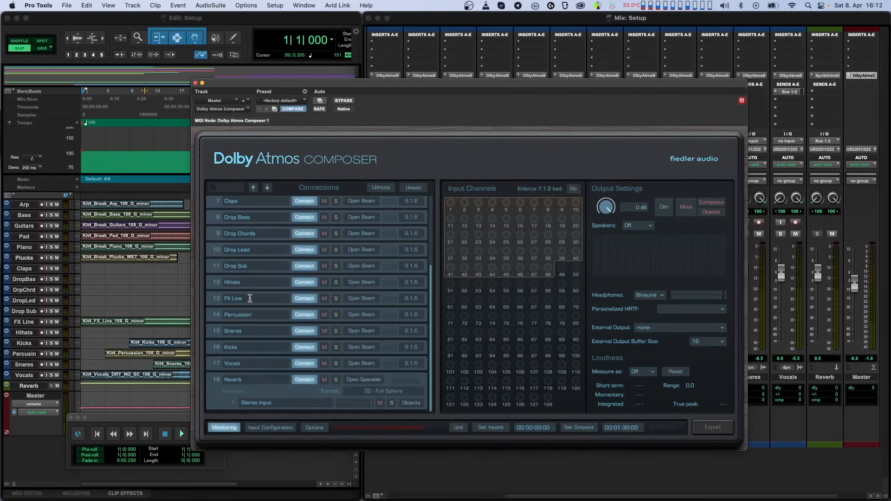
left_click(361, 298)
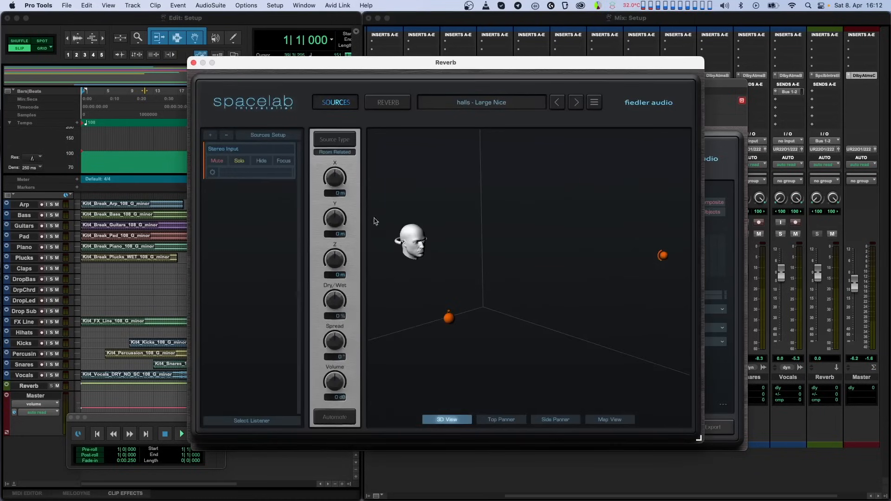
left_click(388, 103)
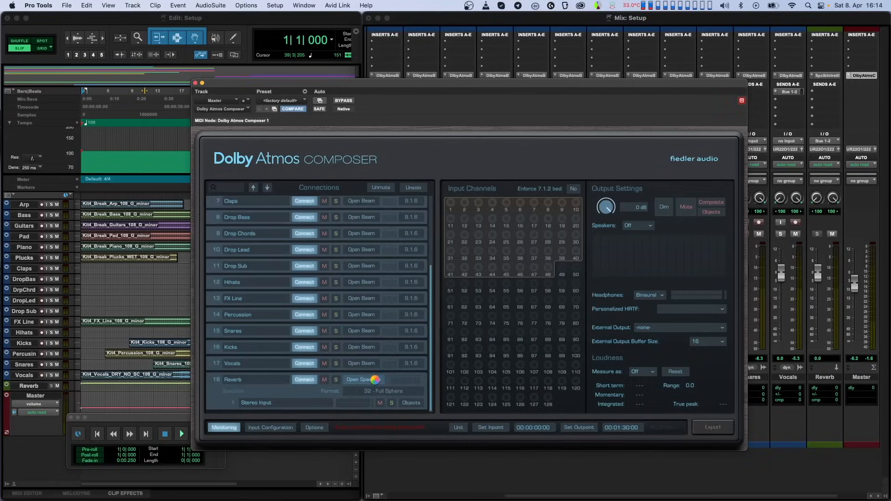
left_click(361, 378)
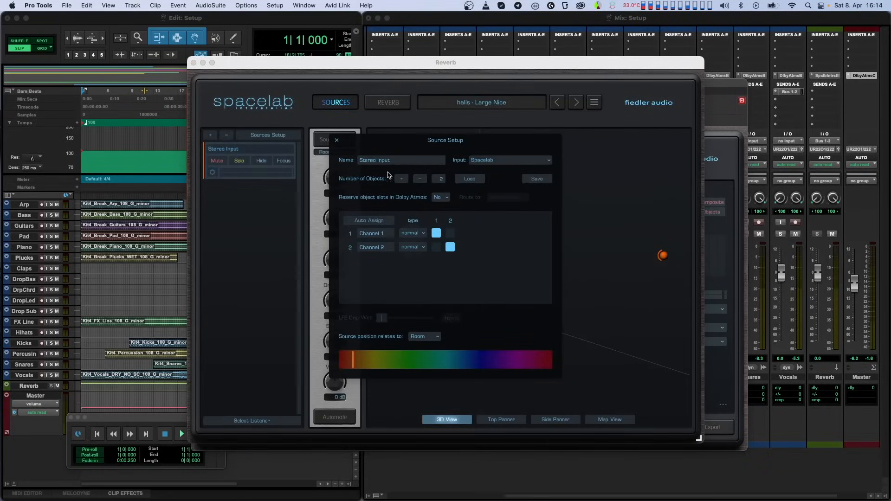
left_click(336, 140)
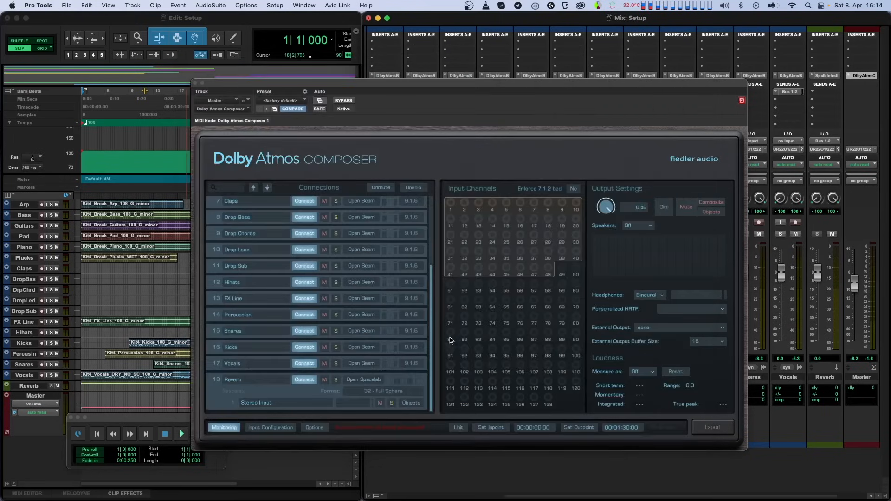
mouse_move(440, 336)
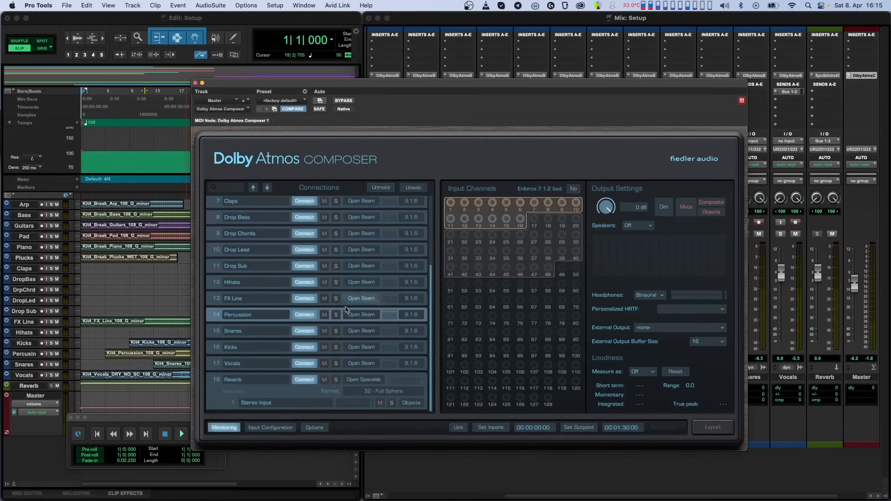
Clear the mute and solo states so every Composer connection is unmuted again.
left_click(335, 314)
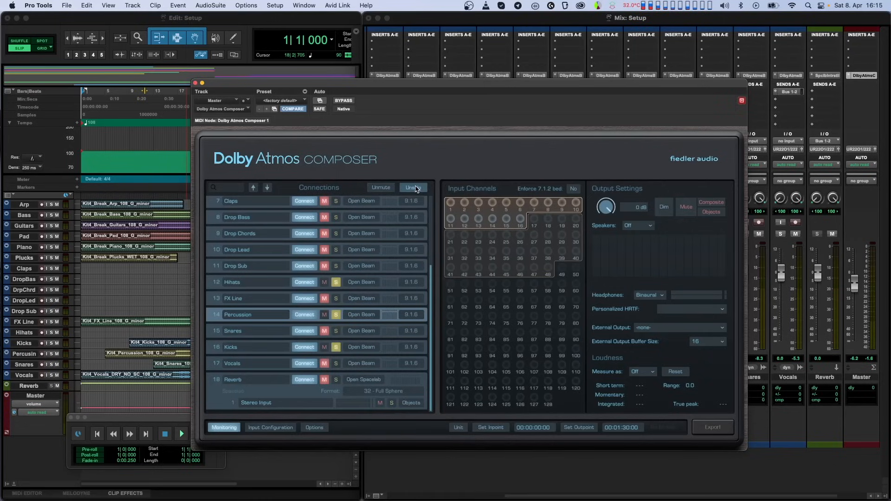
left_click(412, 186)
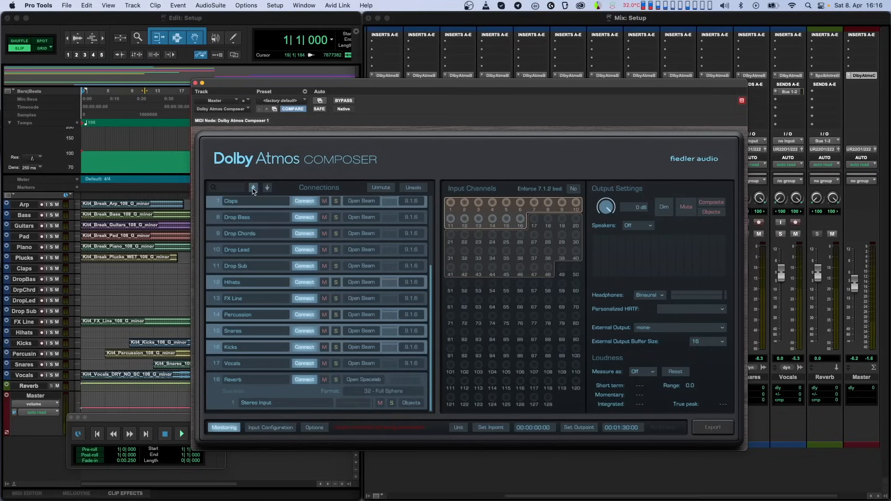
Drag Vocals and Reverb up under Guitars and move Plucks after Pad in the Connections list.
left_click(253, 187)
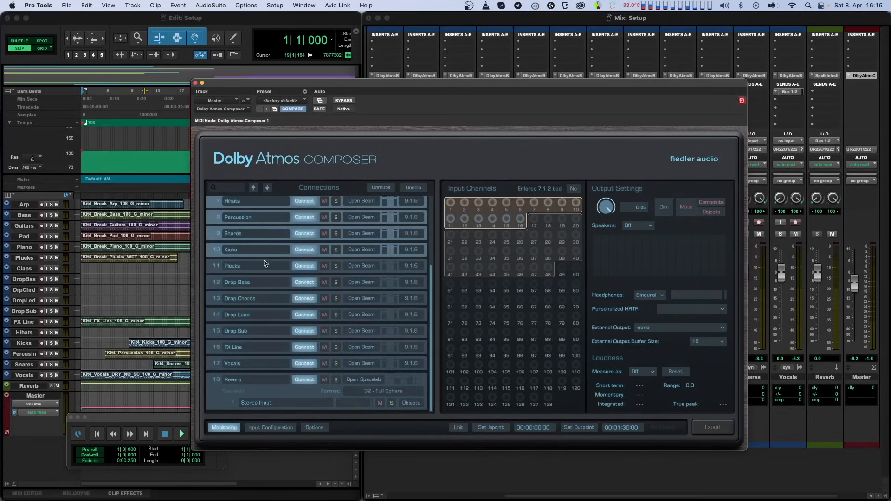
scroll("down", 3)
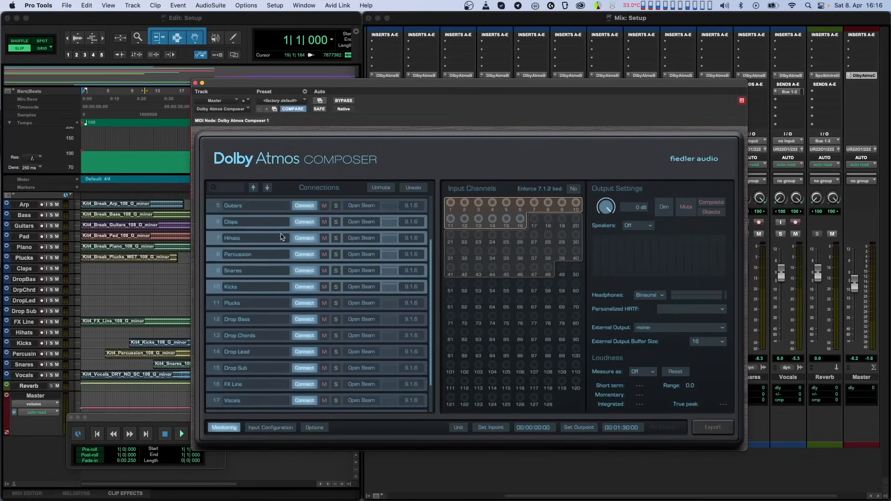
mouse_move(201, 248)
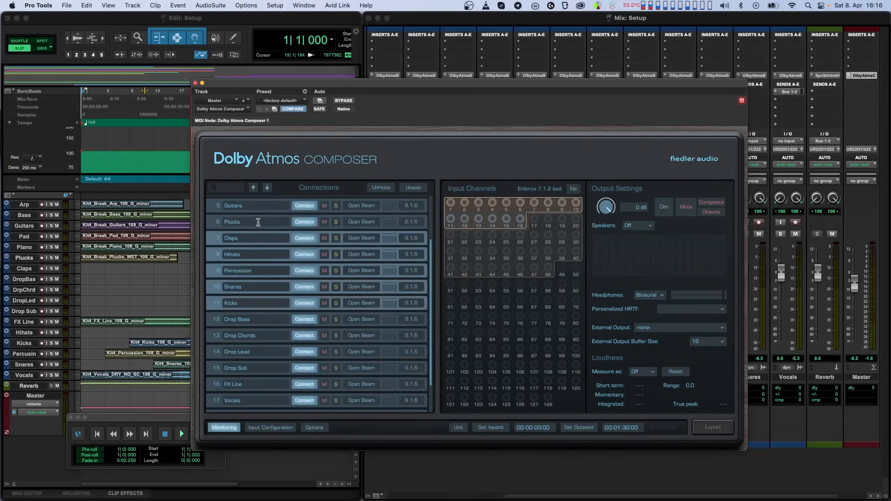
mouse_move(199, 258)
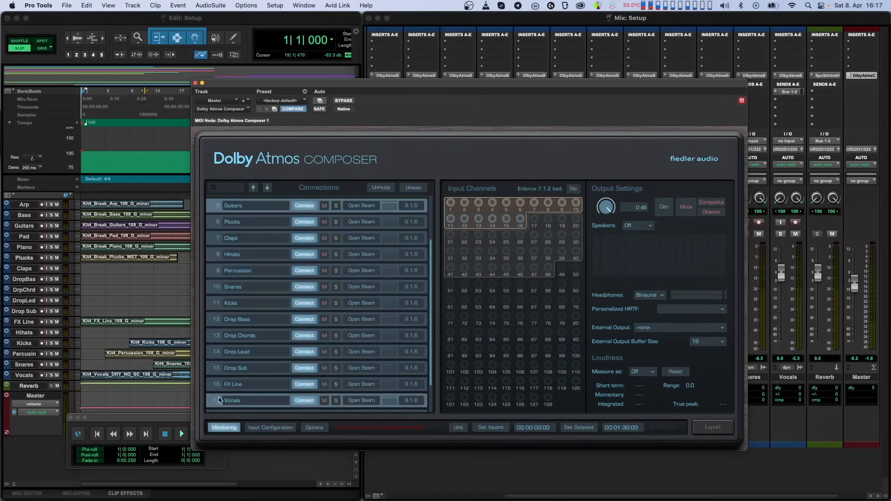
scroll("down", 3)
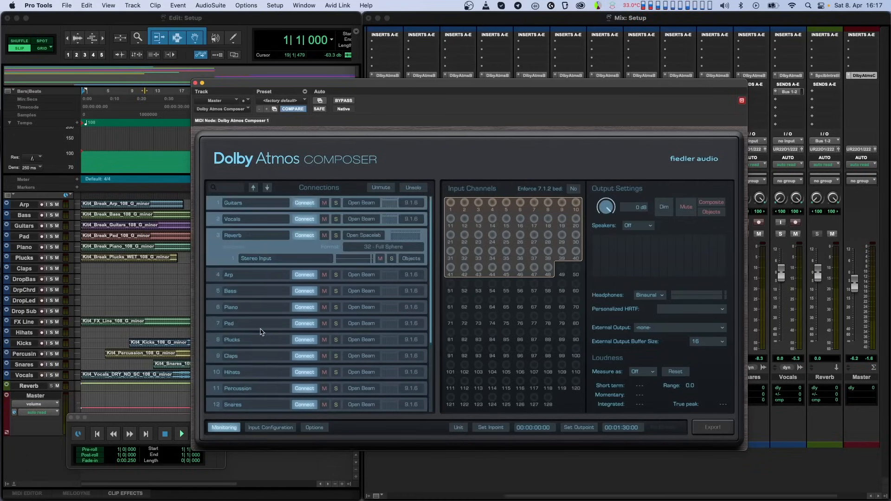
mouse_move(204, 256)
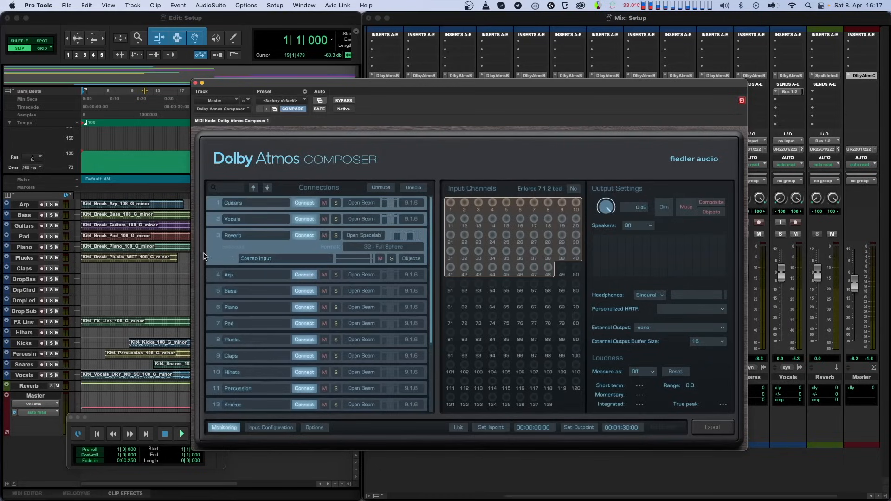
mouse_move(203, 261)
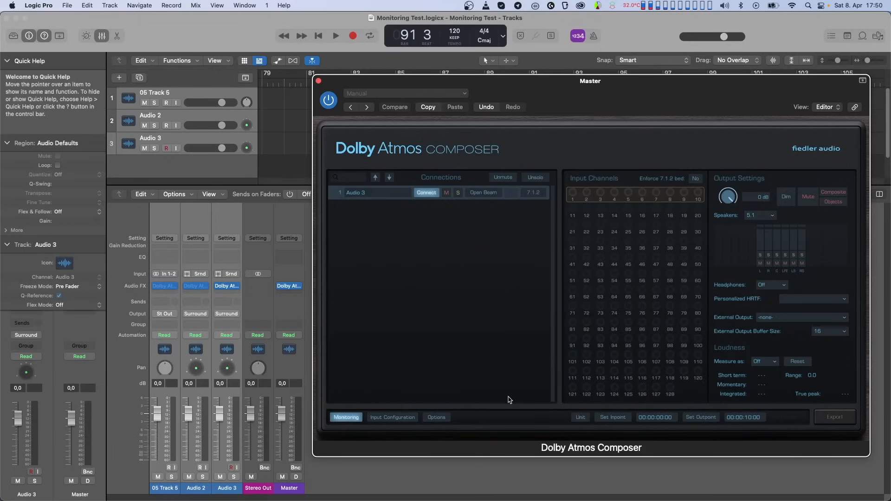
mouse_move(297, 391)
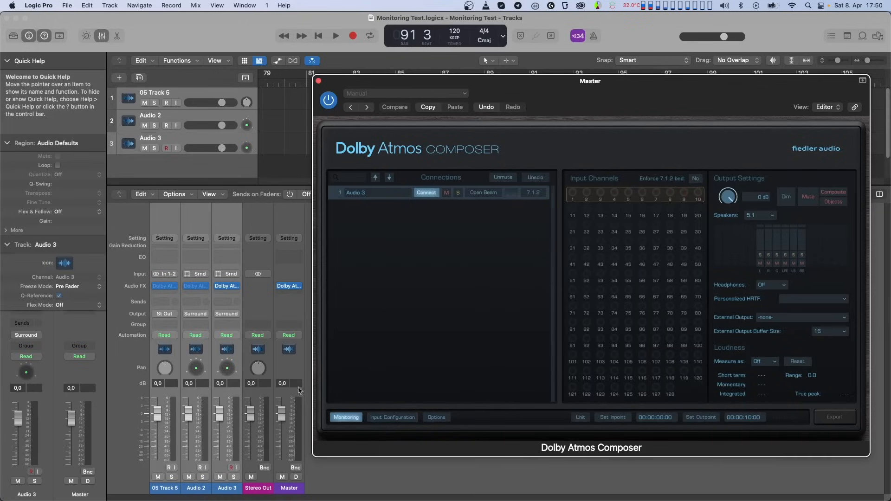
mouse_move(203, 269)
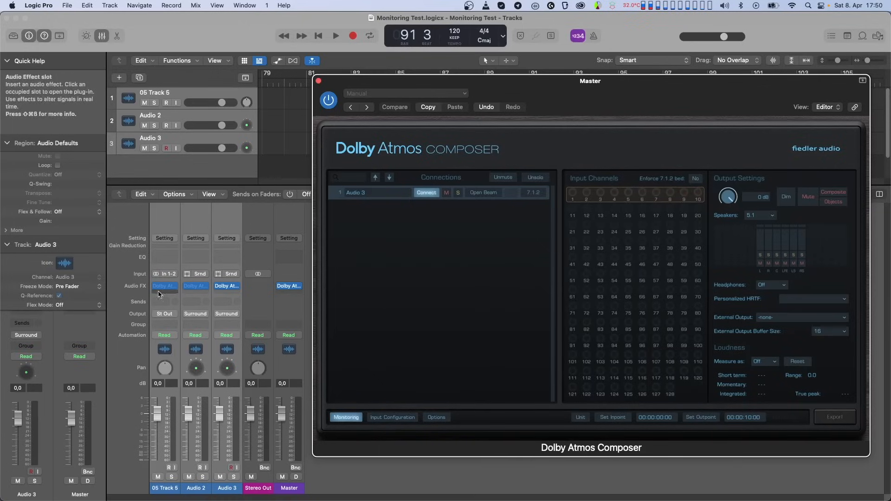
Load the Dolby Atmos Beam on 05 Track 5, dismissing the 'Plug-ins load as needed' alerts.
left_click(164, 286)
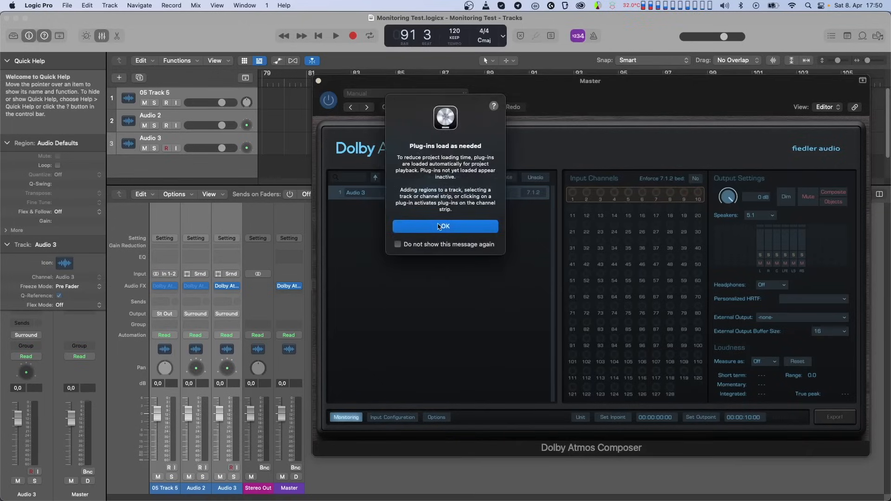
left_click(444, 227)
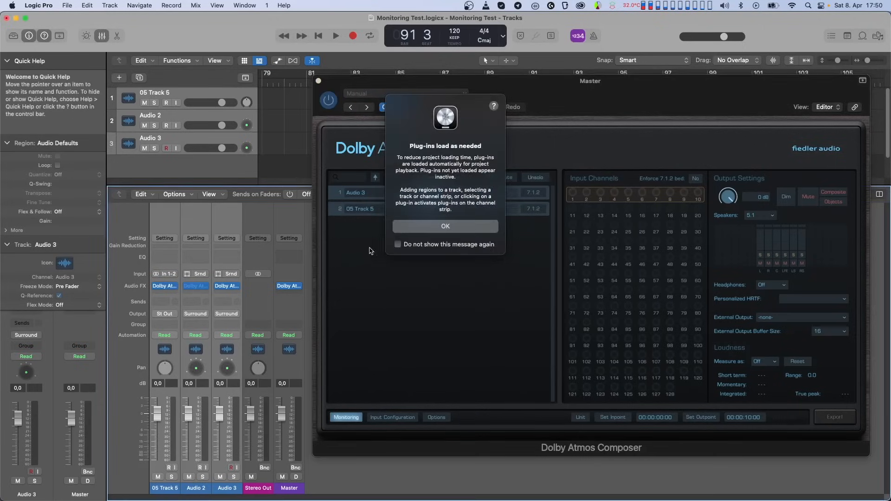
left_click(444, 226)
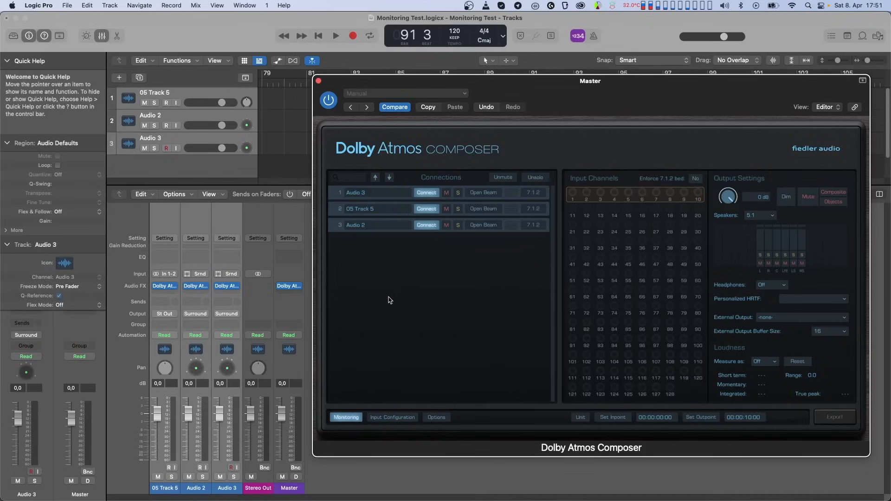
mouse_move(385, 300)
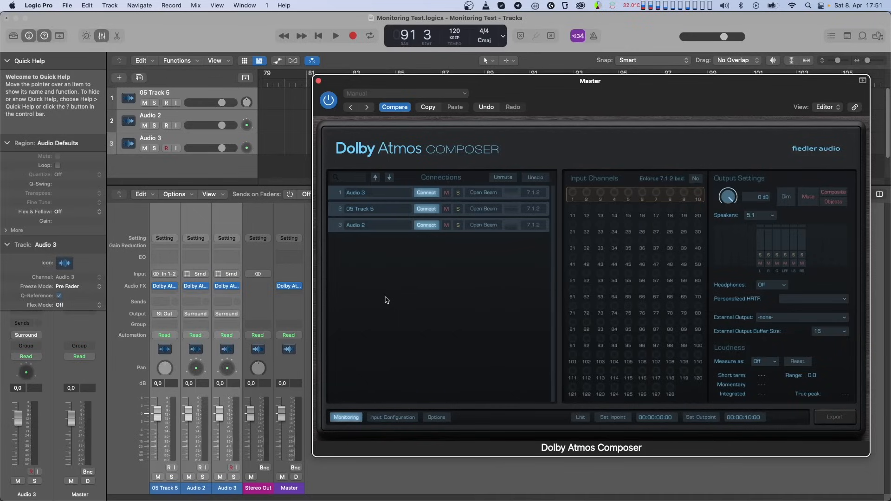
In General project settings, uncheck 'Only load plug-ins needed for project playback'.
left_click(67, 6)
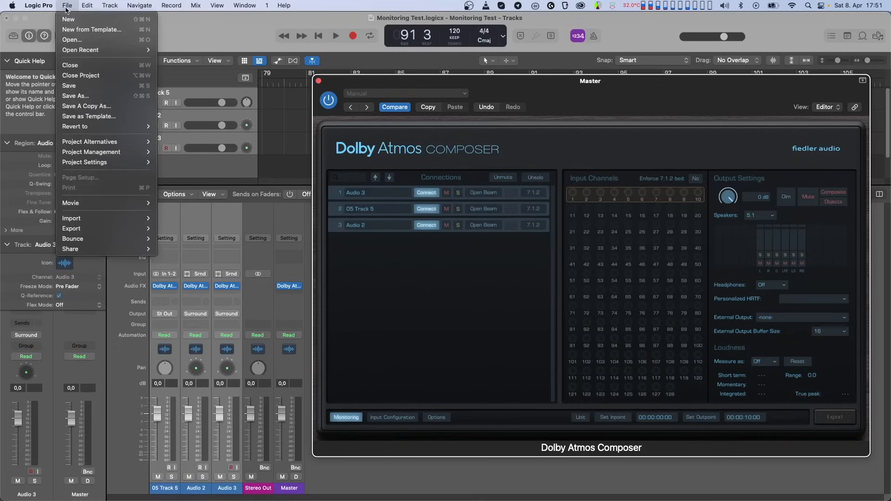
mouse_move(86, 161)
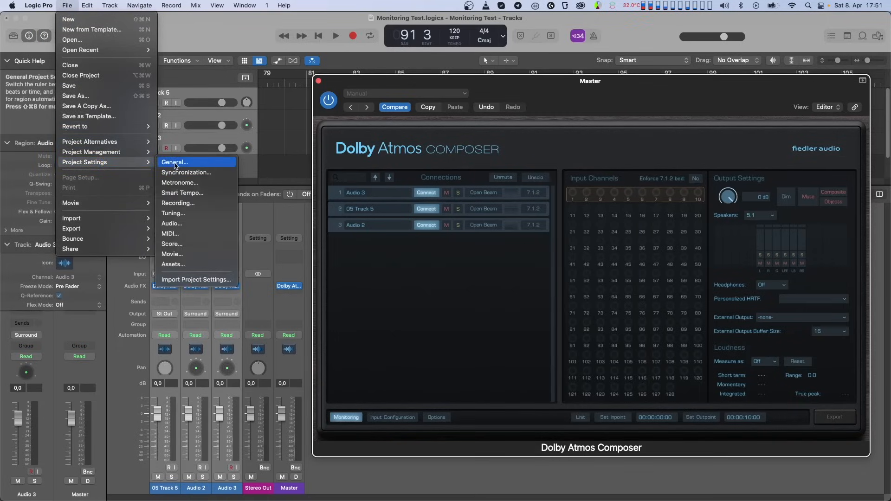
left_click(175, 162)
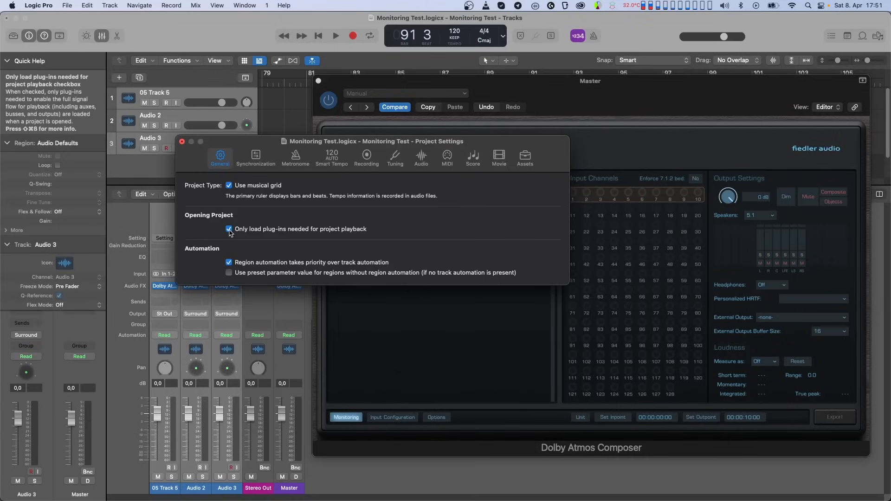
left_click(229, 229)
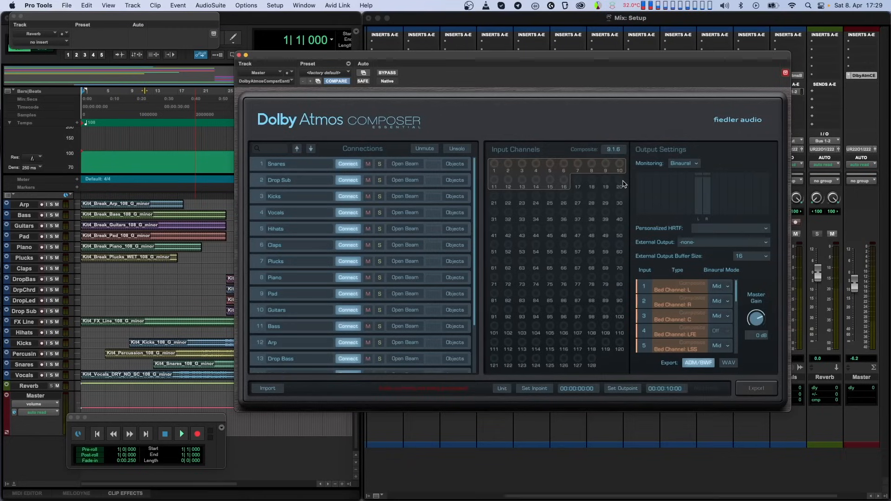
Pick another layout from the Composite format menu currently showing 9.1.6.
left_click(612, 148)
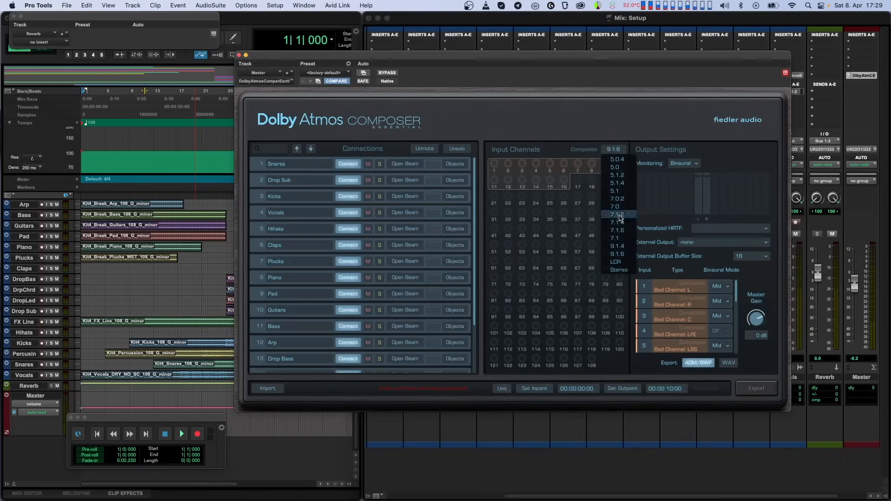
left_click(615, 215)
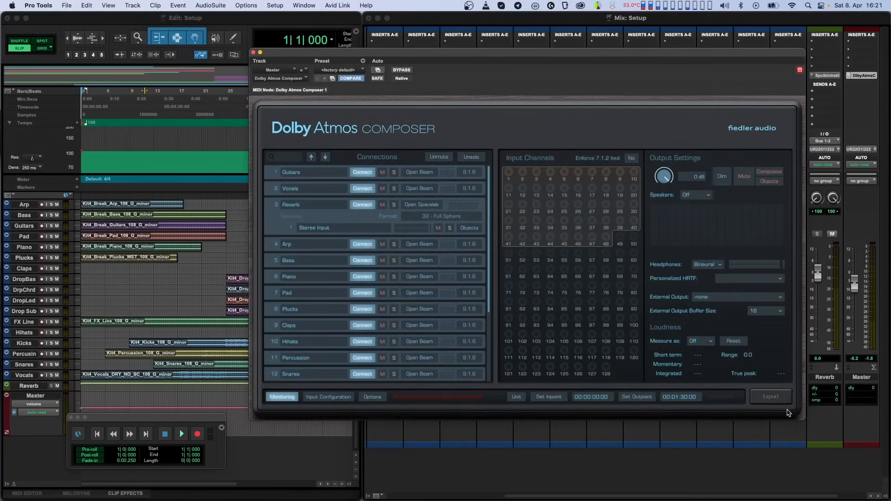
mouse_move(513, 284)
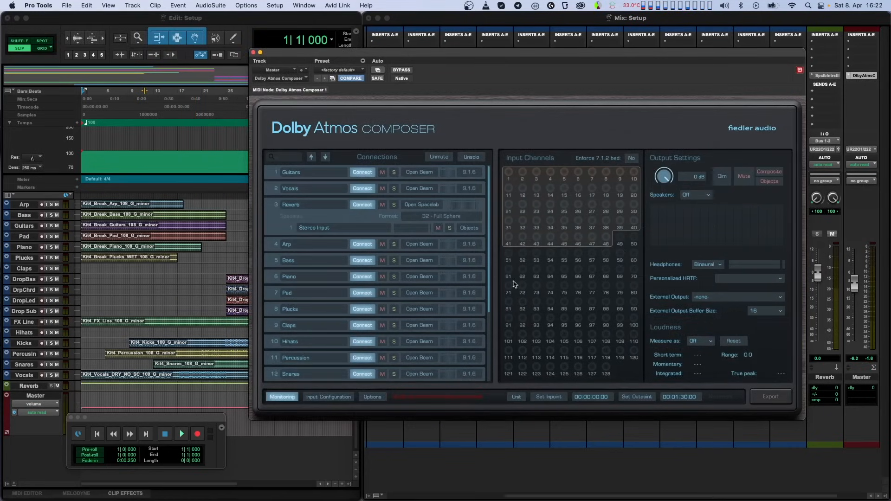
left_click(469, 277)
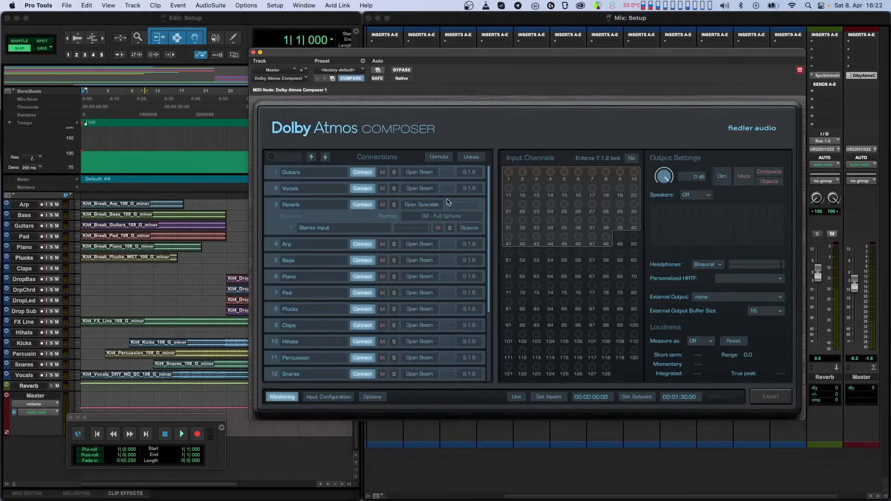
left_click(444, 189)
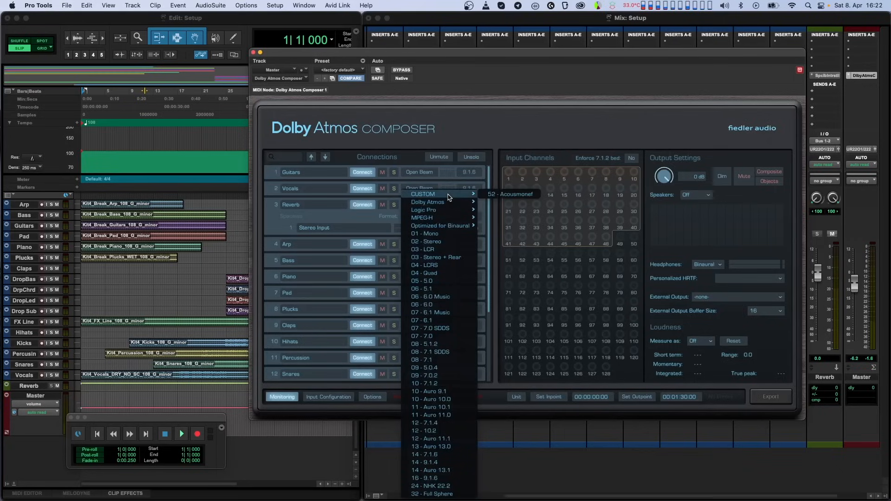
mouse_move(441, 226)
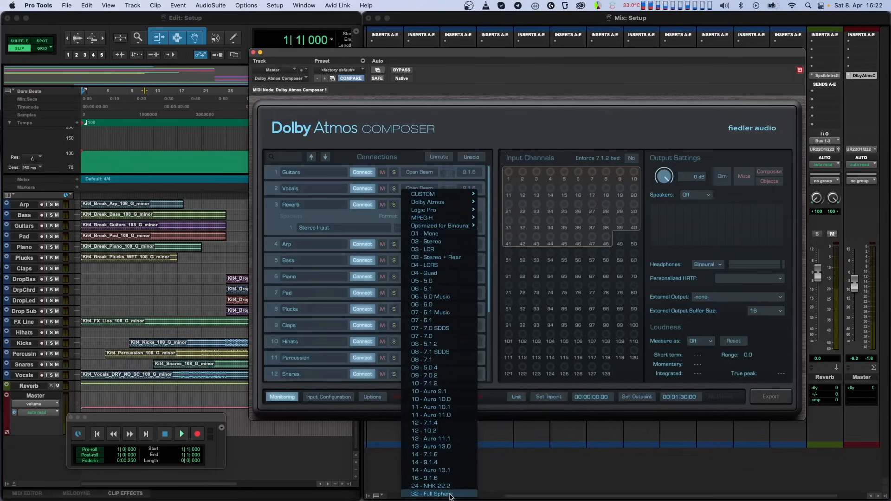
left_click(434, 494)
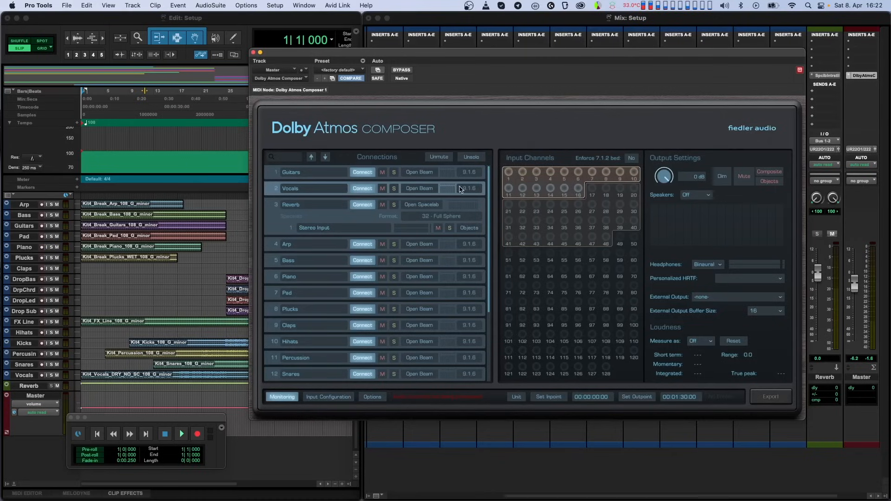
mouse_move(322, 214)
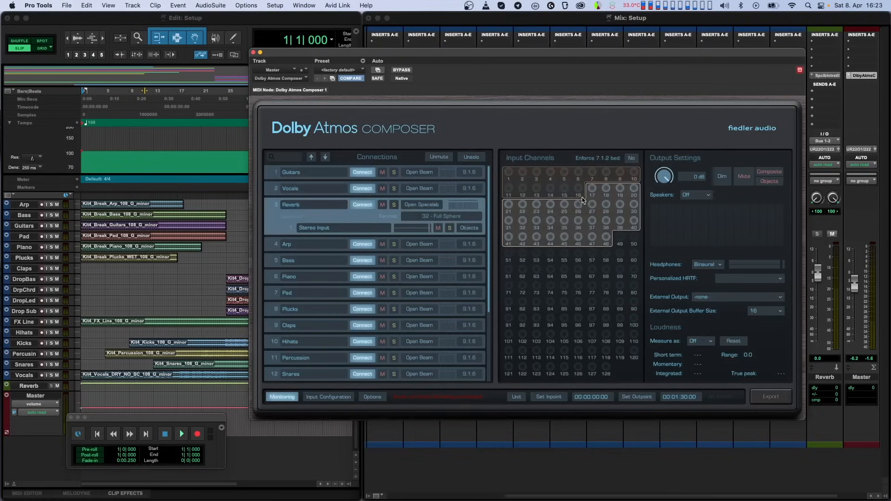
mouse_move(610, 183)
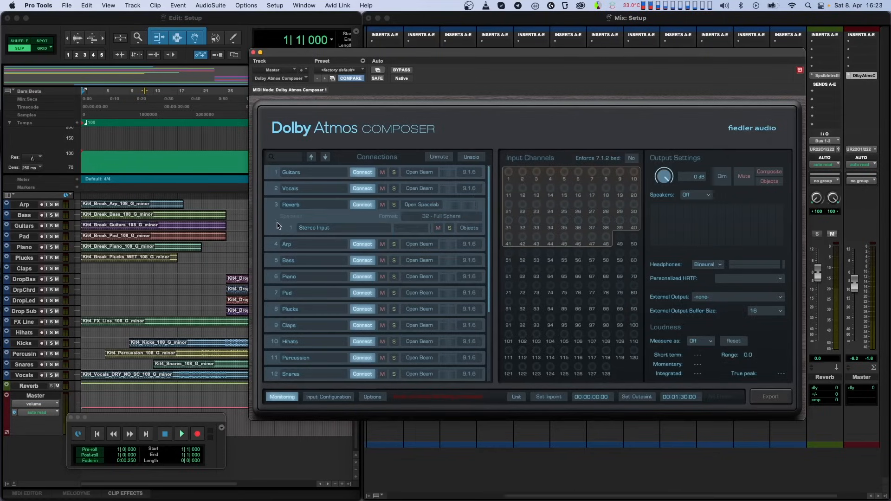
mouse_move(500, 181)
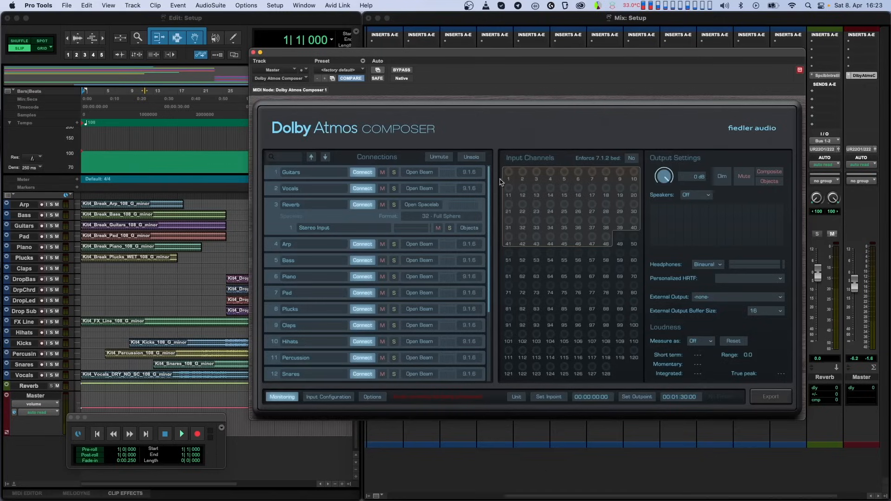
mouse_move(640, 179)
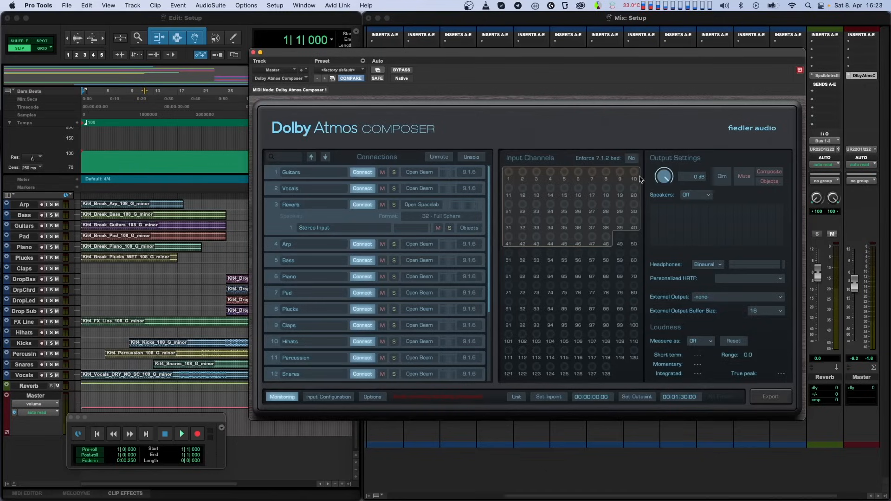
mouse_move(602, 183)
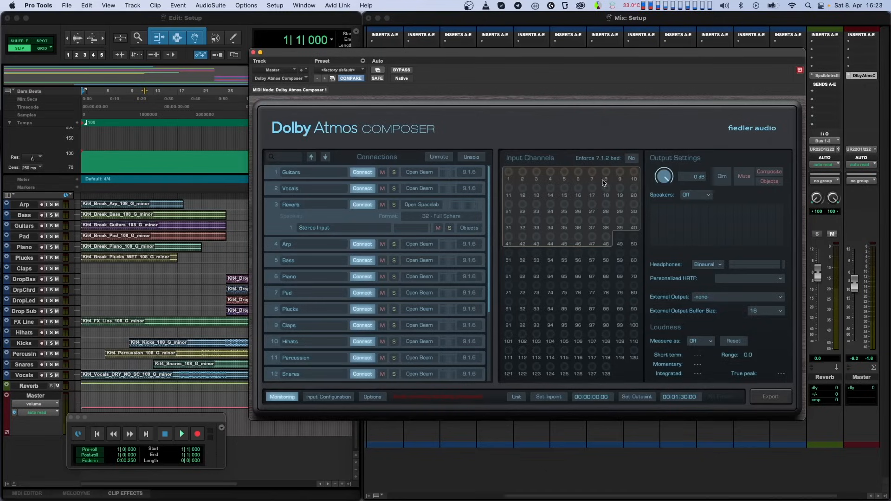
mouse_move(497, 191)
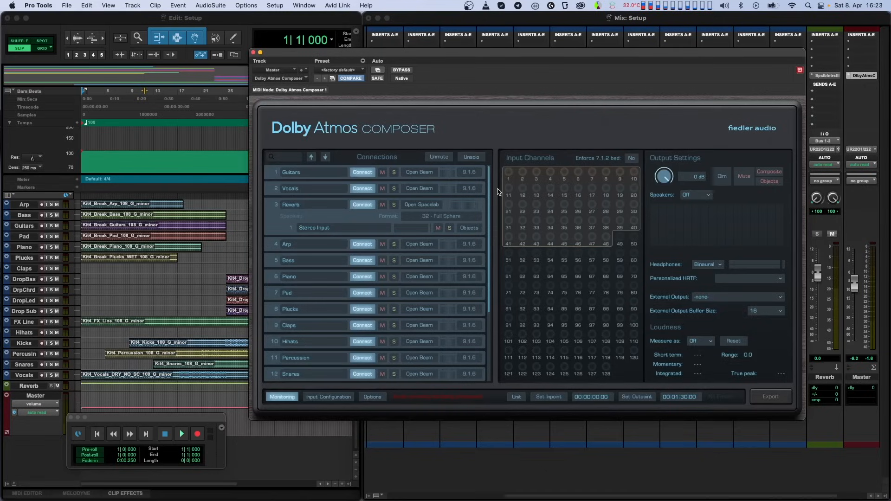
mouse_move(606, 243)
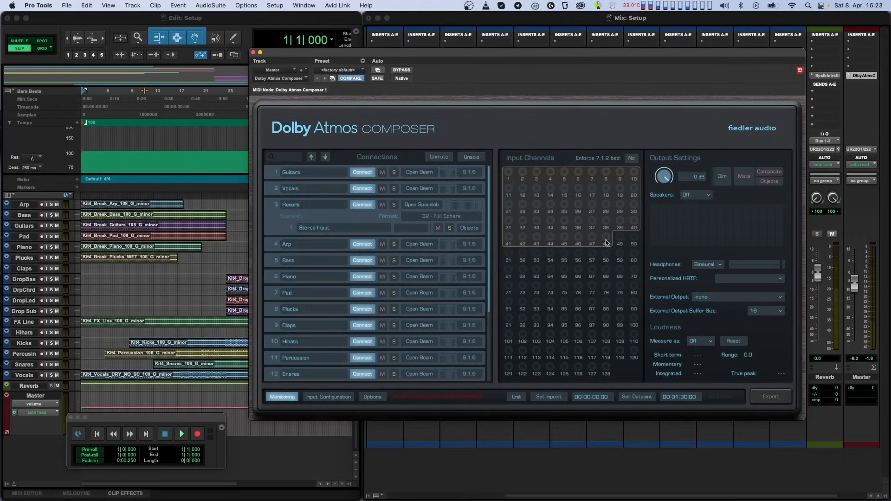
mouse_move(520, 233)
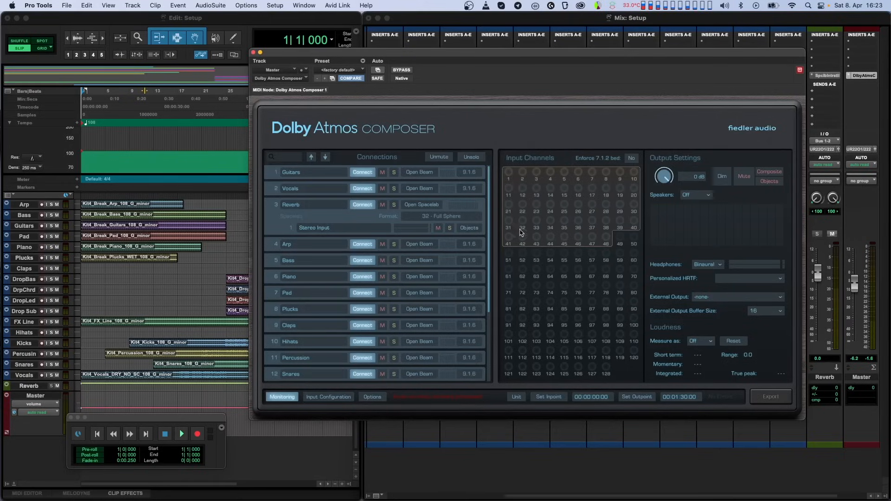
mouse_move(495, 249)
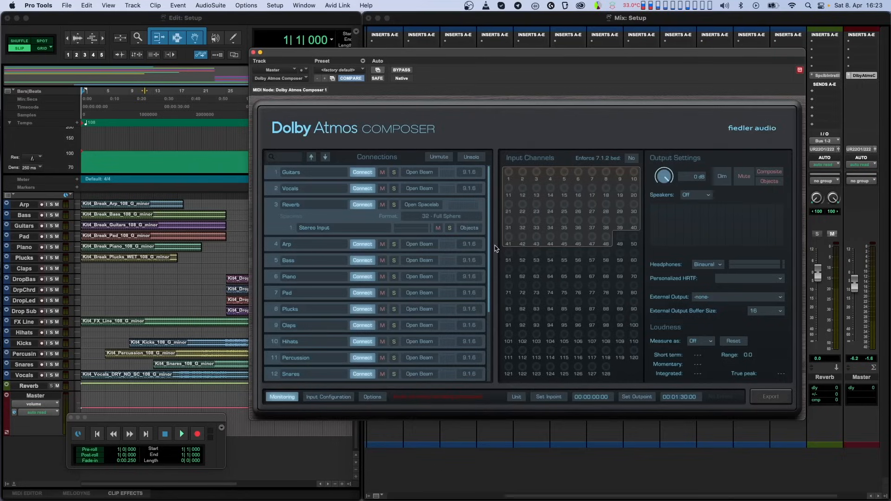
mouse_move(577, 262)
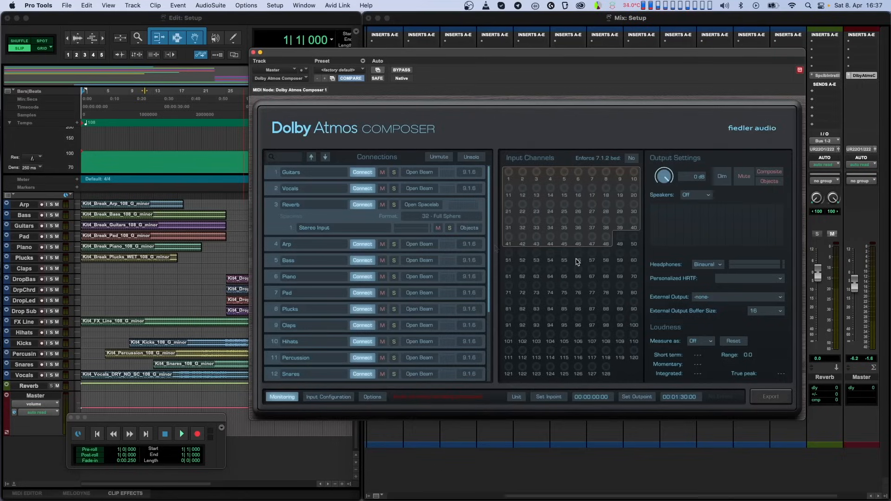
Import the atmos.wav ADM file via Options, then return to the Monitoring settings.
left_click(371, 396)
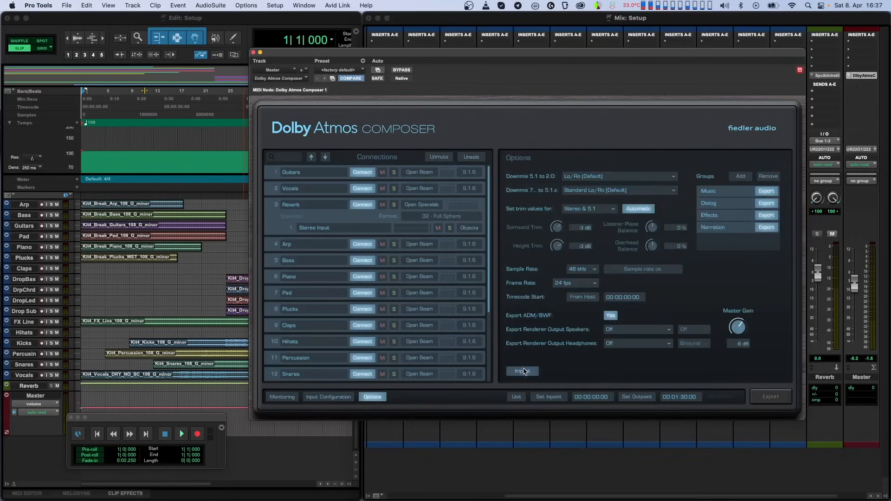
left_click(521, 370)
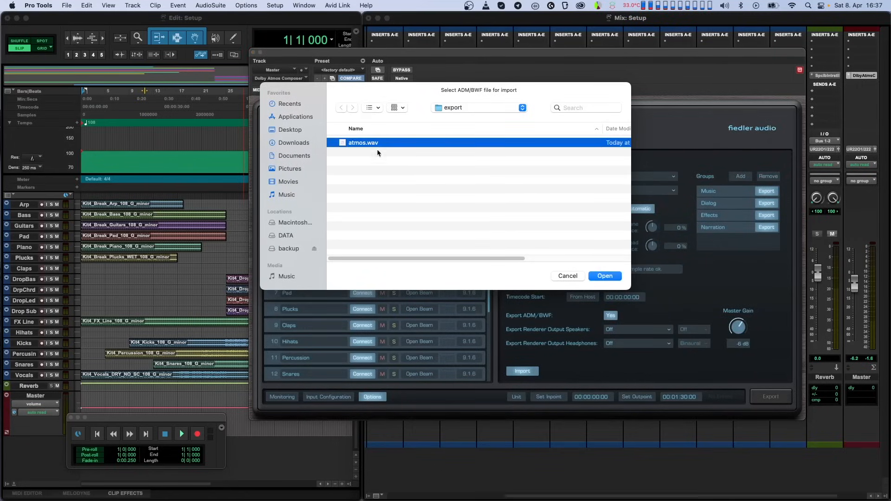
left_click(604, 276)
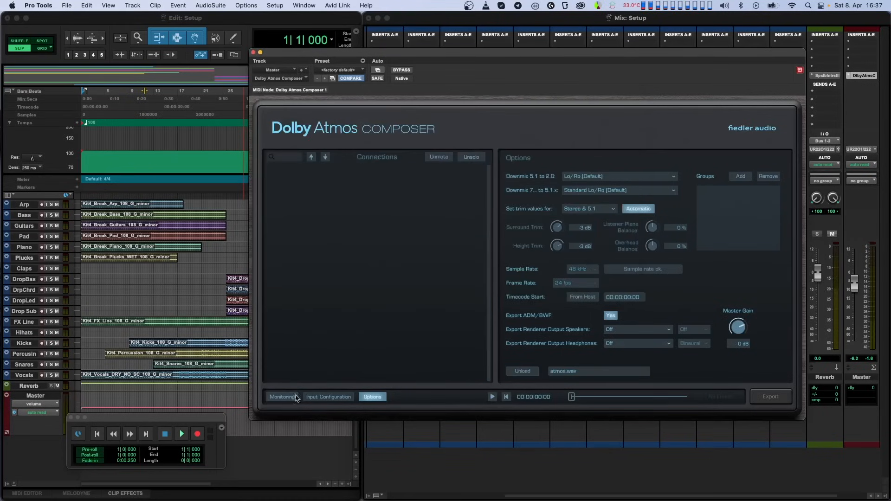
left_click(283, 396)
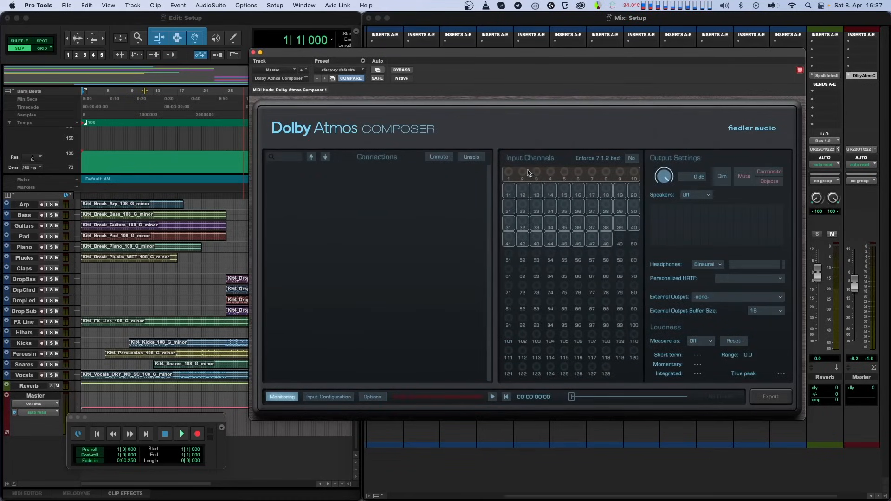
mouse_move(562, 201)
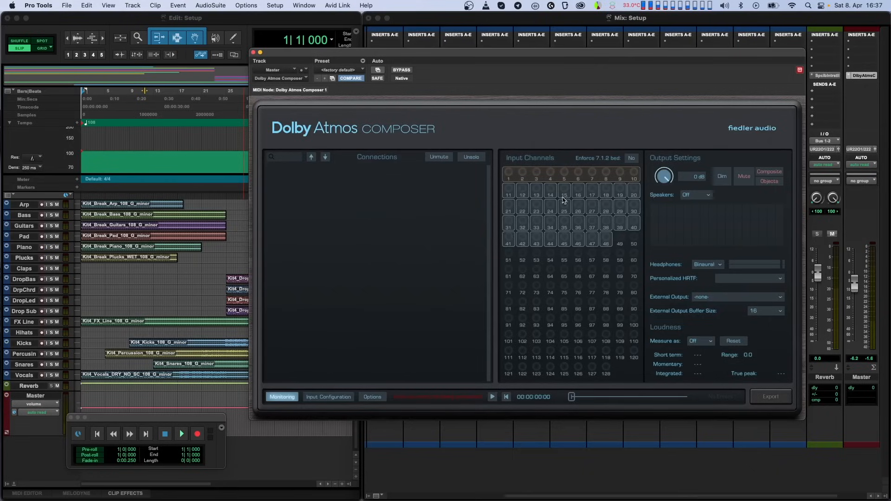
mouse_move(563, 201)
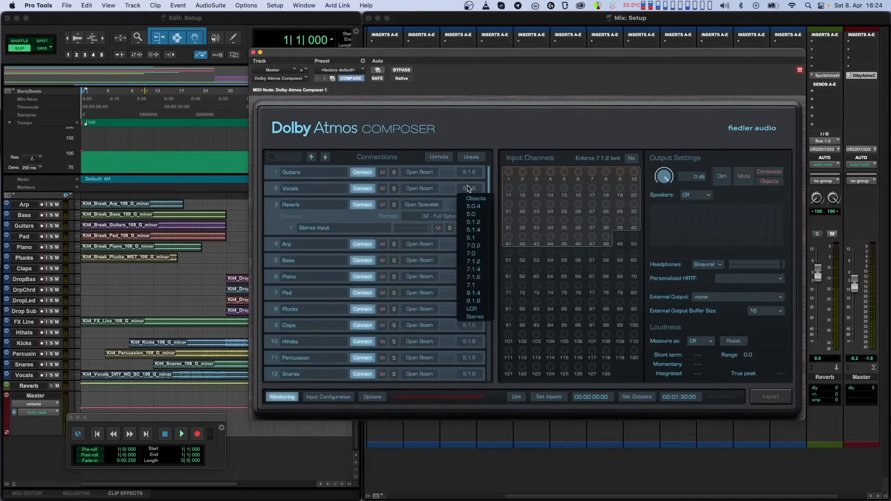
Set the Vocals connection format to Objects.
left_click(475, 198)
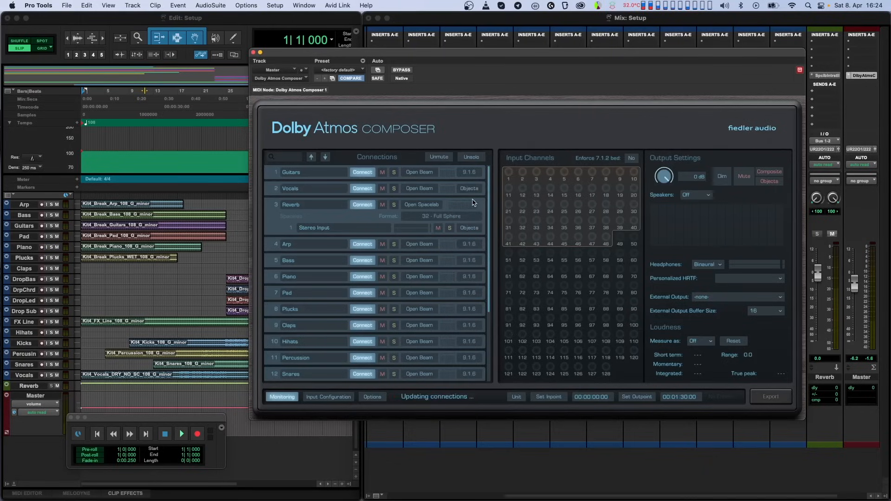
left_click(467, 189)
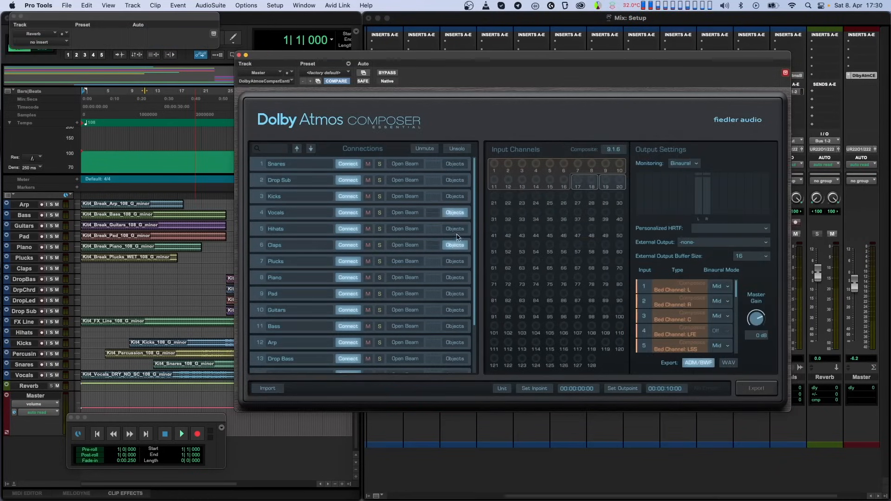
Set the Reverb Stereo Input to Objects on channels 51–52.
left_click(454, 229)
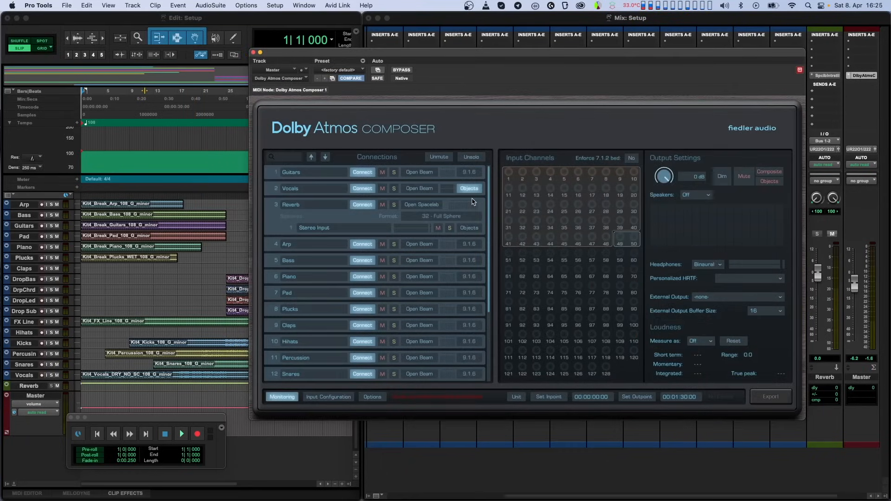
left_click(468, 228)
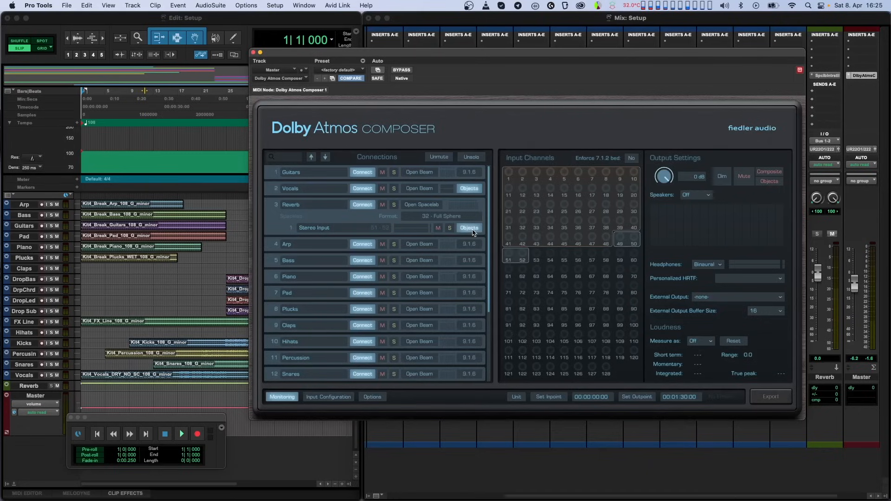
left_click(449, 229)
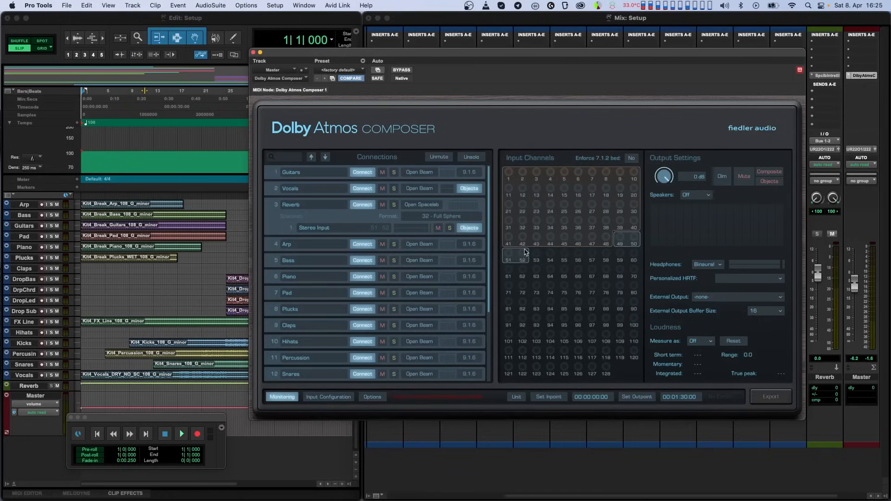
mouse_move(510, 246)
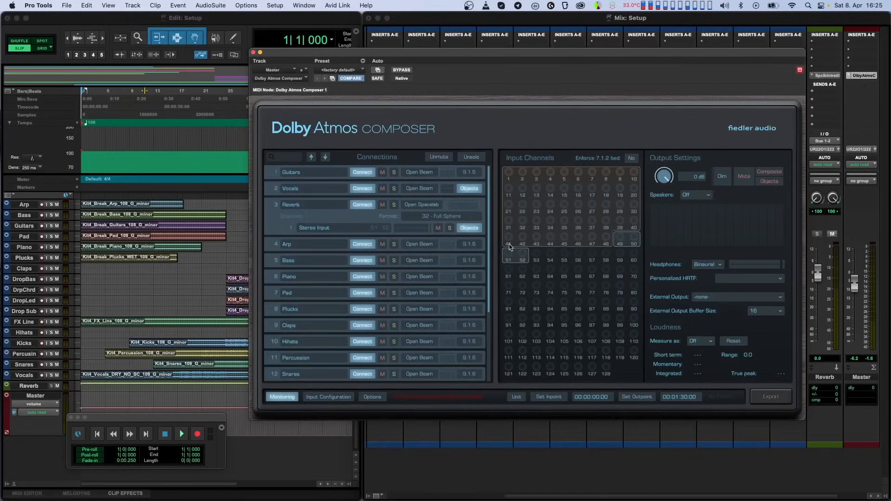
mouse_move(496, 235)
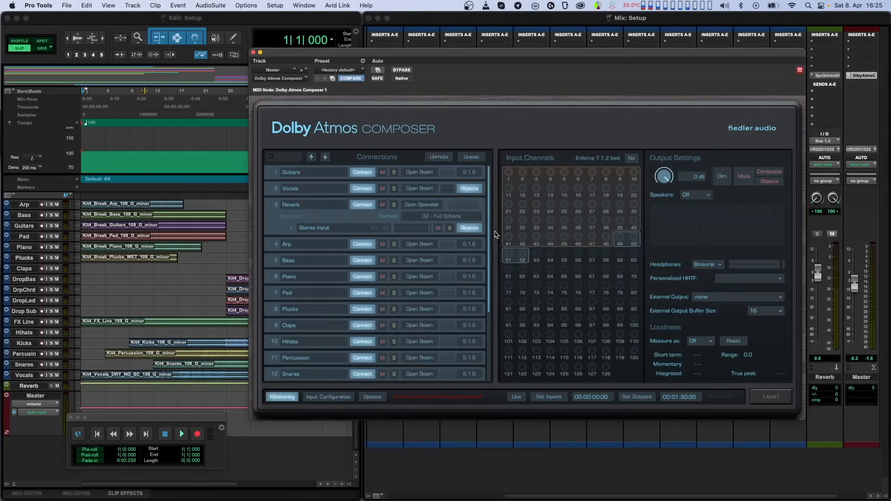
mouse_move(530, 185)
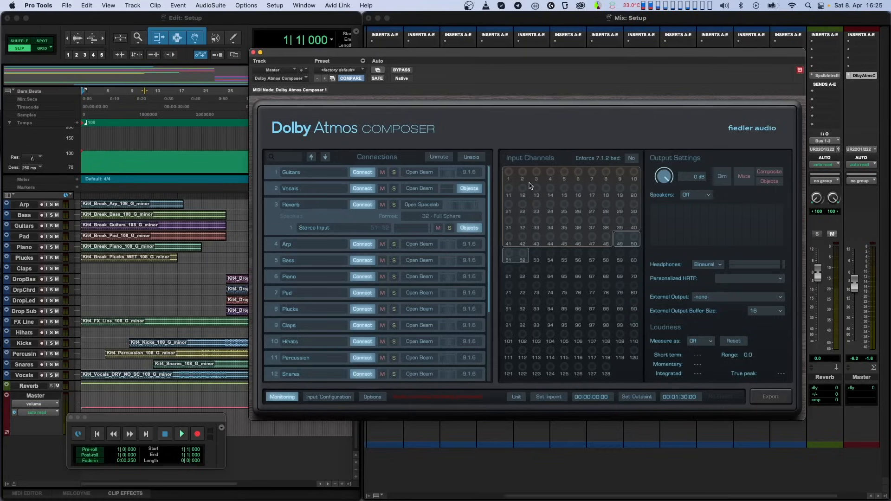
Toggle Composer's 'Enforce 7.1.2 bed' input-channel option on, then back off.
left_click(629, 157)
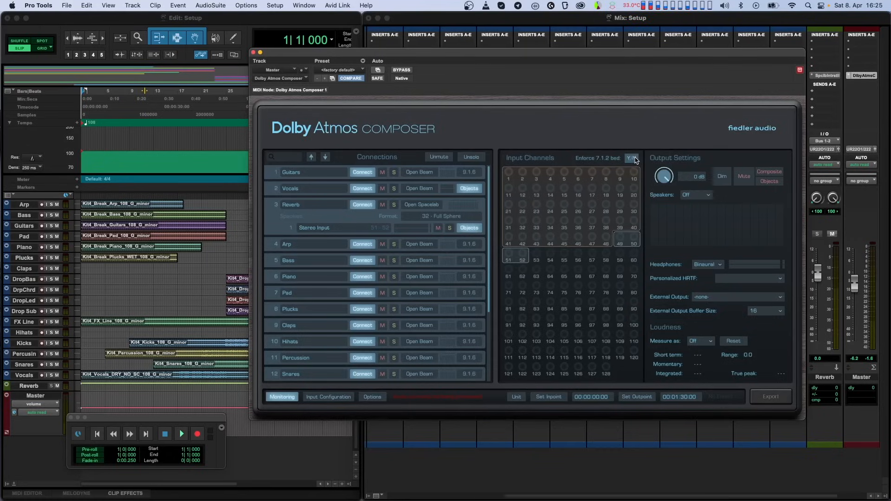
left_click(631, 158)
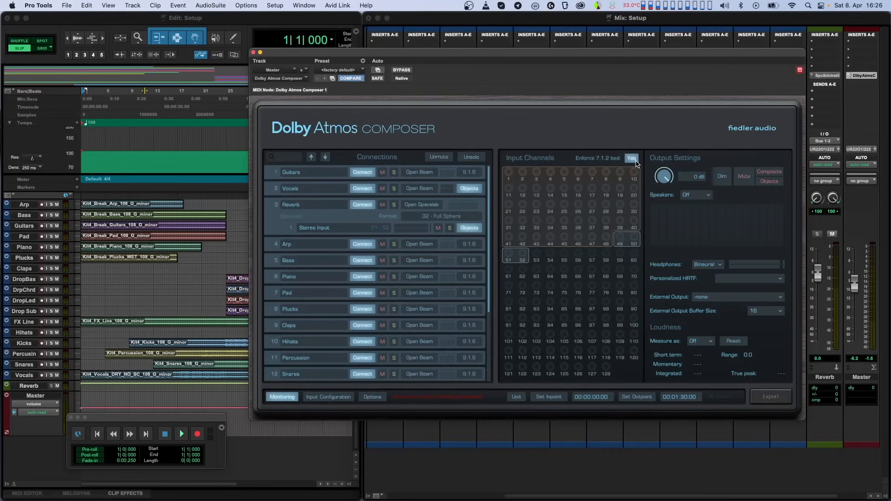
left_click(631, 158)
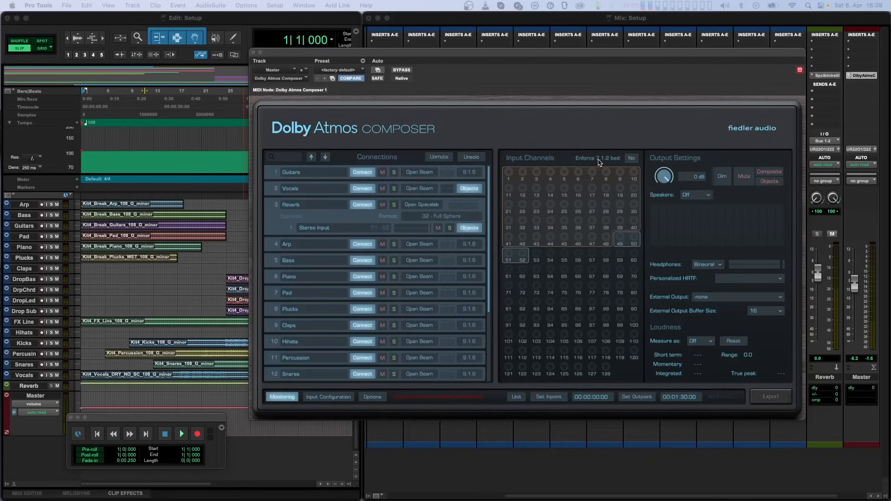
mouse_move(704, 300)
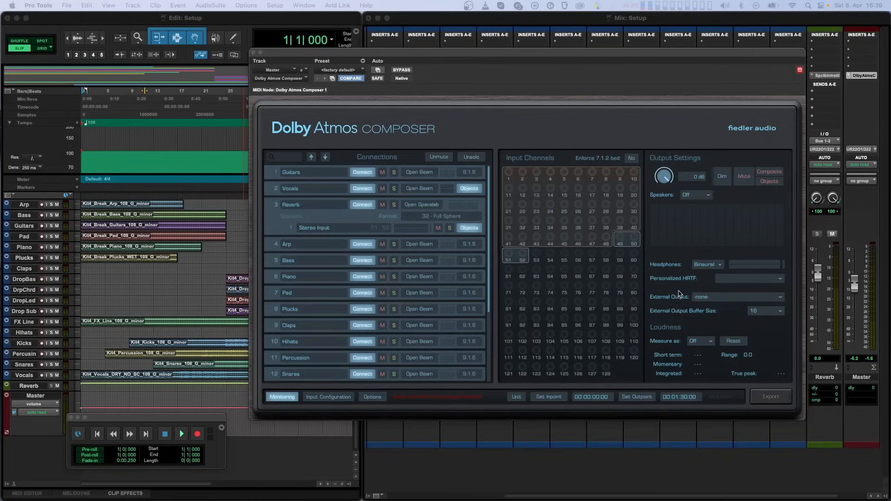
Route Composer's external output to BlackHole 16ch with a 512 buffer size.
left_click(736, 297)
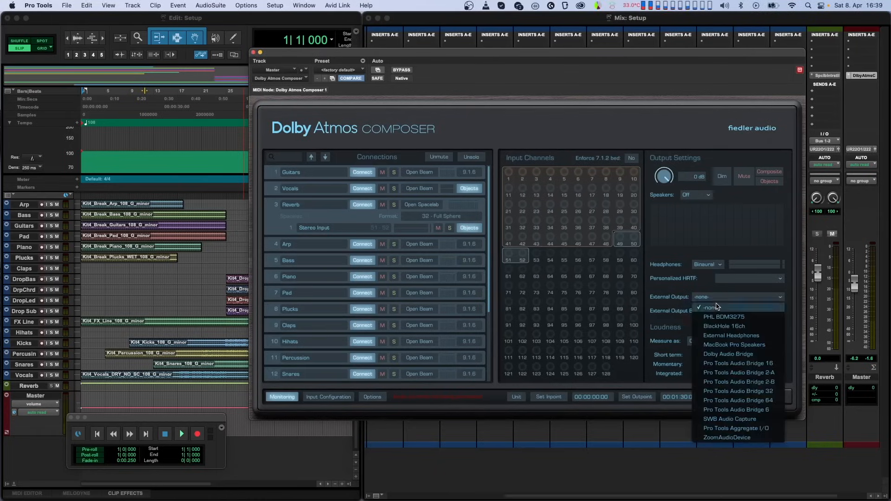
mouse_move(730, 325)
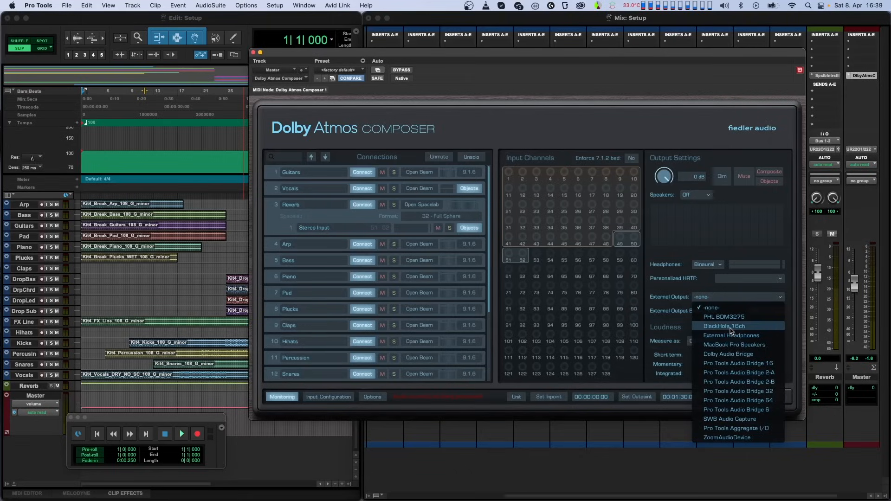
left_click(725, 326)
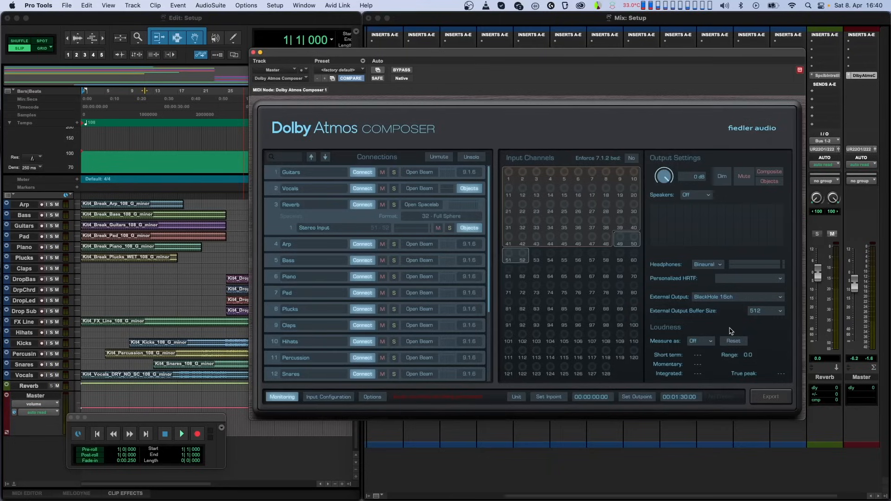
mouse_move(753, 320)
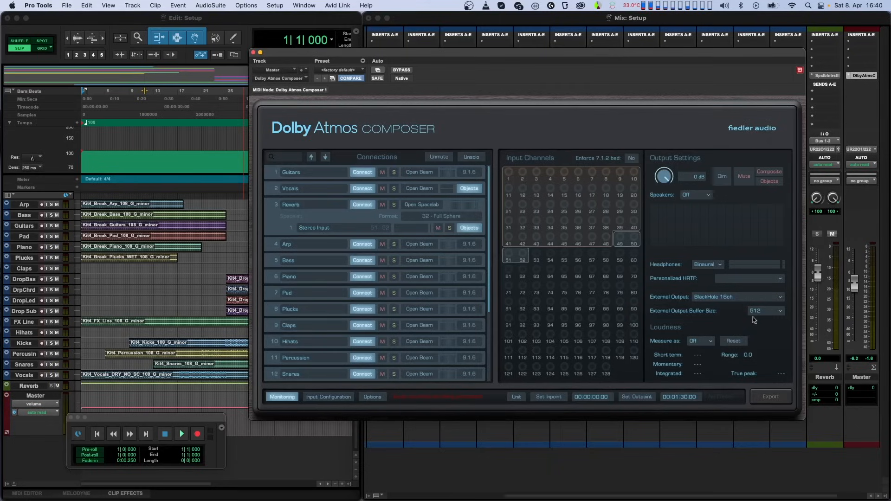
mouse_move(761, 323)
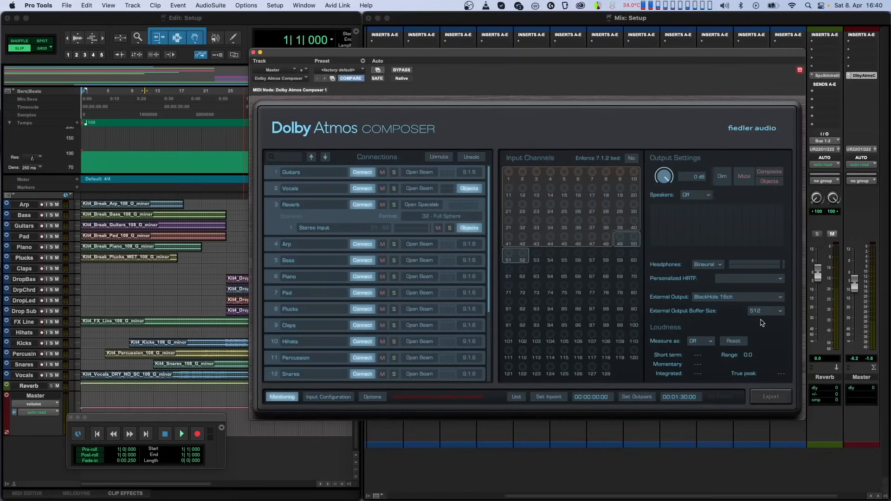
left_click(764, 310)
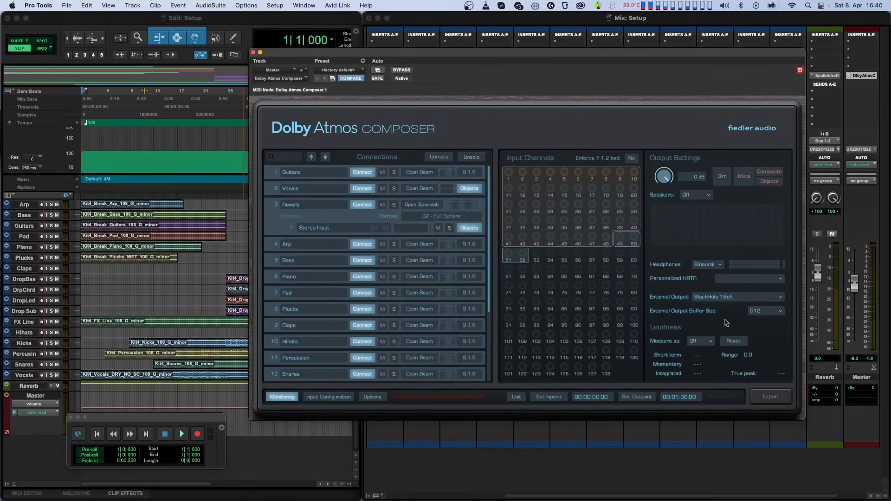
left_click(692, 163)
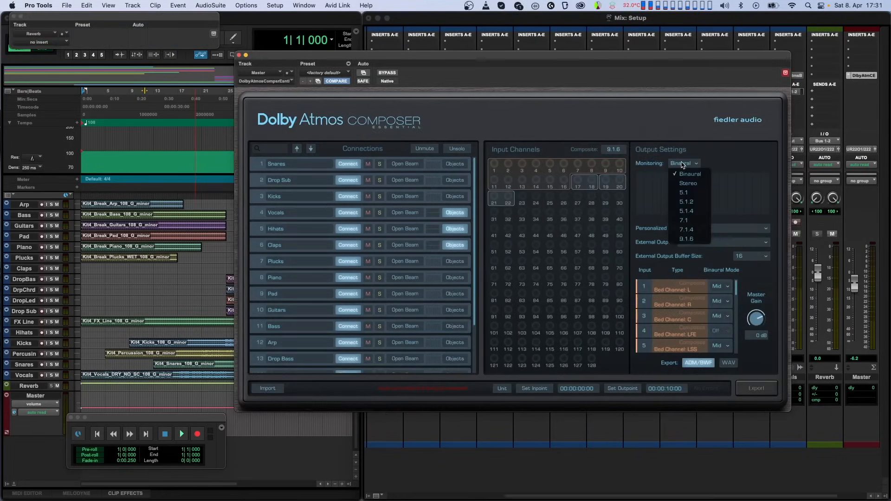
Set Composer Essential's monitoring to a 5.1 speaker layout instead of binaural.
left_click(684, 192)
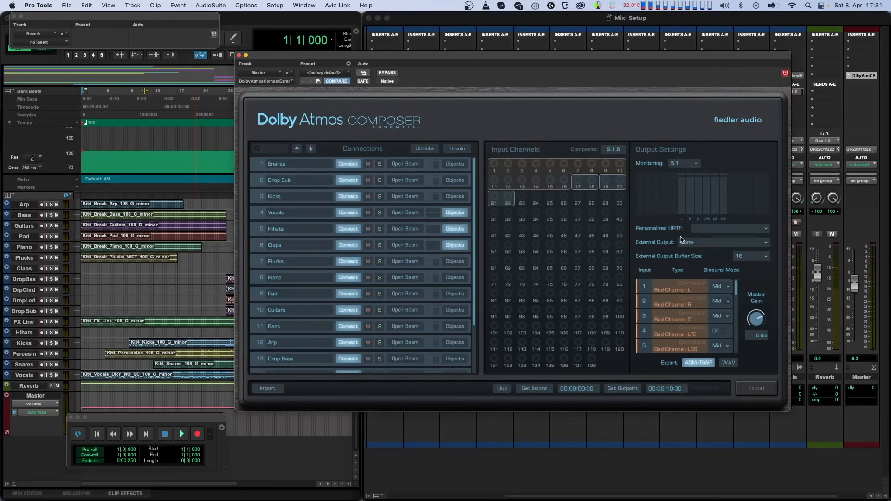
left_click(684, 163)
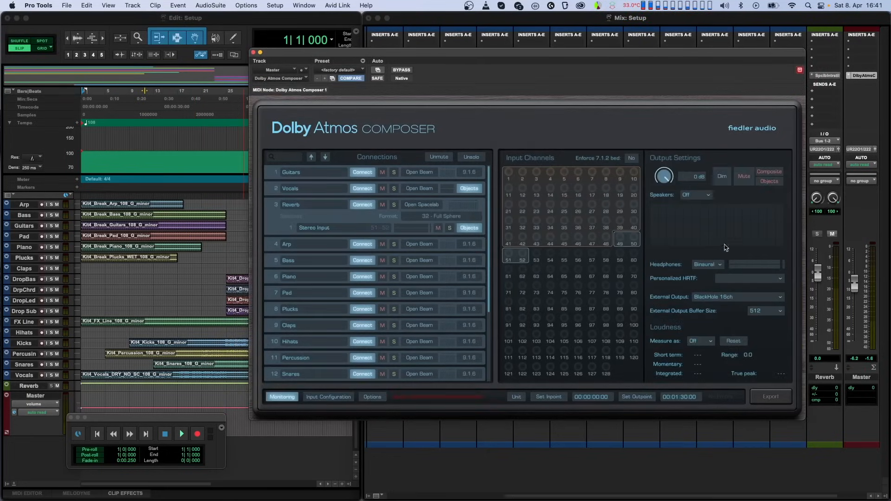
Set Composer's Speakers monitoring to 9.1.6, toggling it off and on again.
left_click(695, 195)
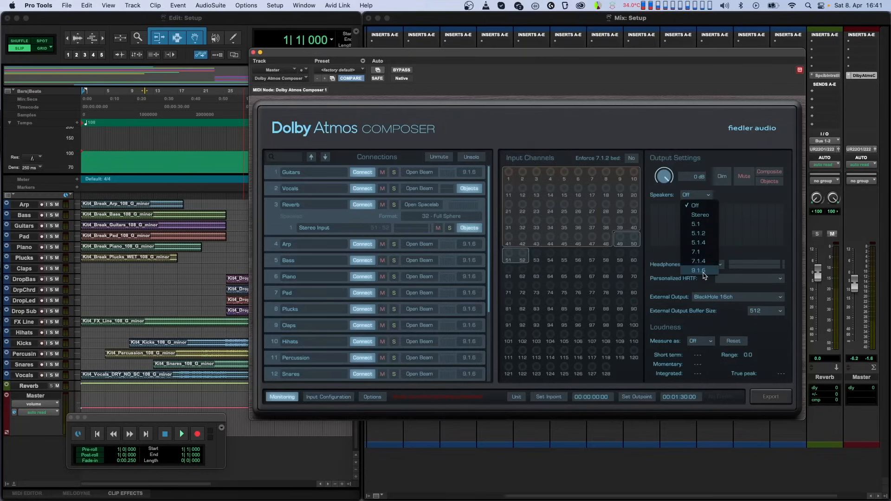
left_click(698, 270)
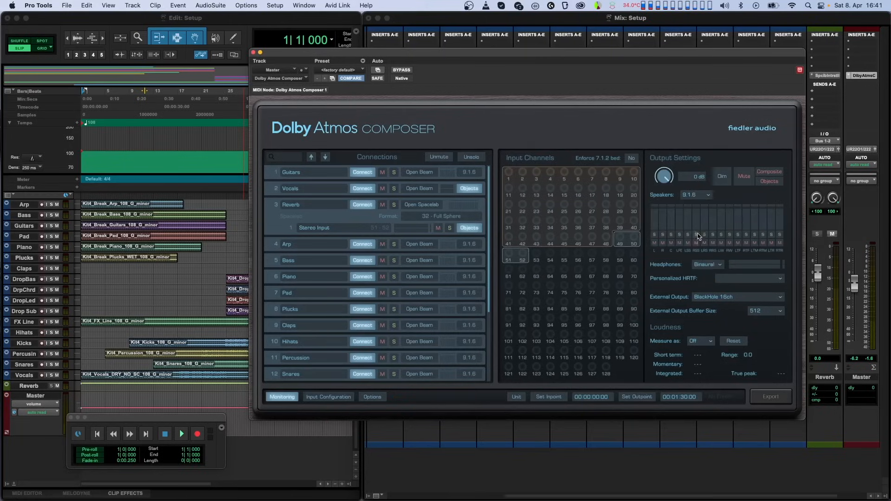
mouse_move(700, 207)
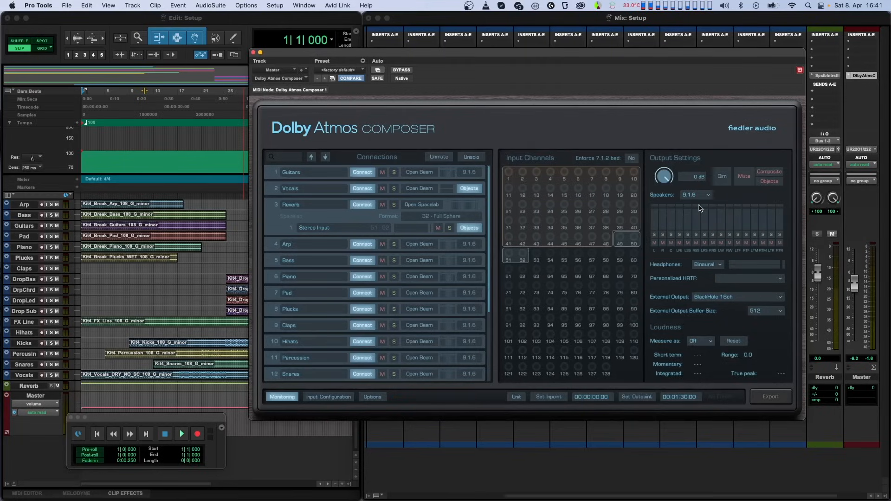
left_click(695, 194)
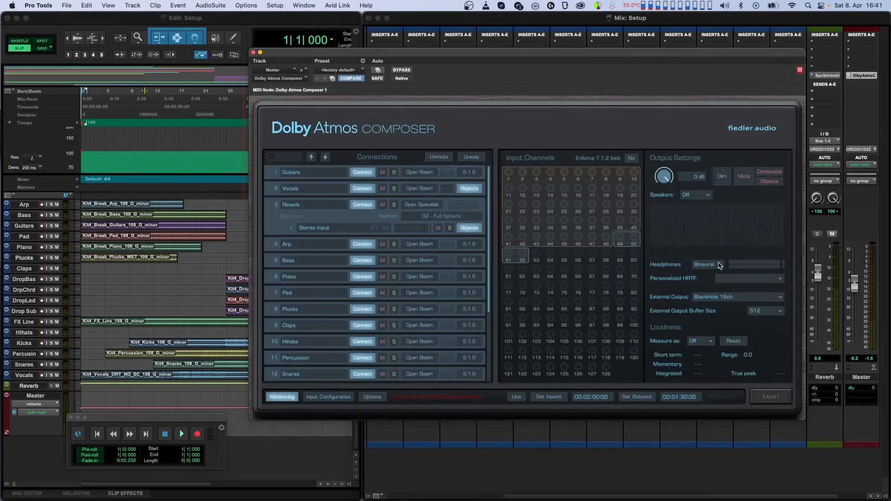
left_click(707, 264)
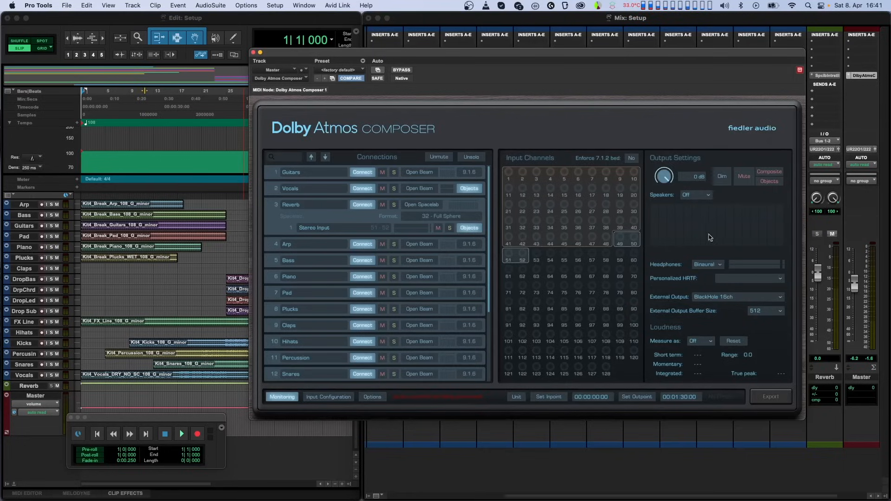
mouse_move(677, 257)
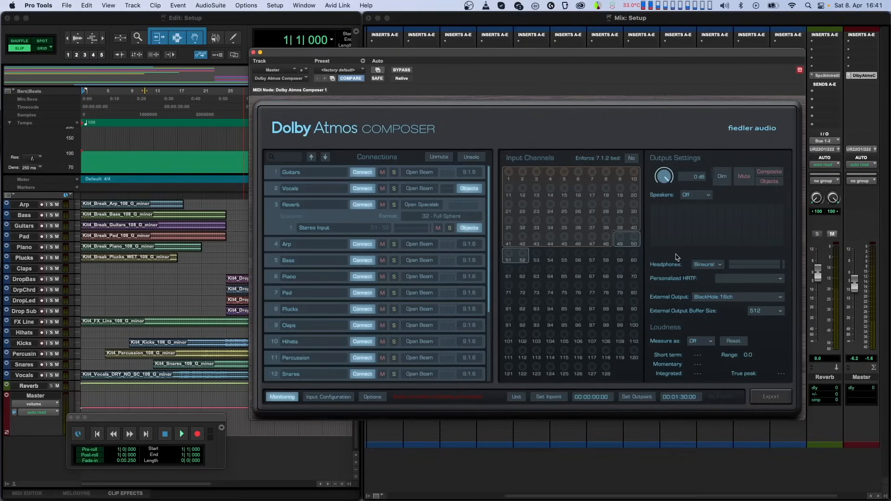
left_click(695, 195)
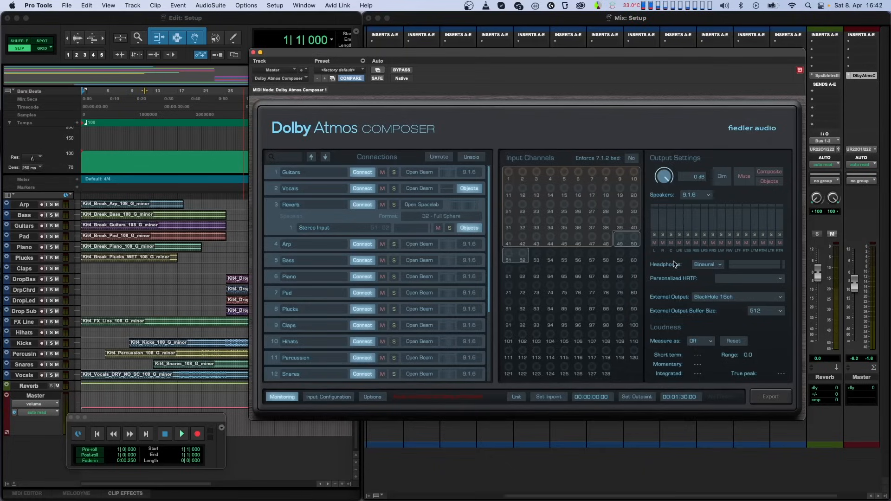
mouse_move(712, 252)
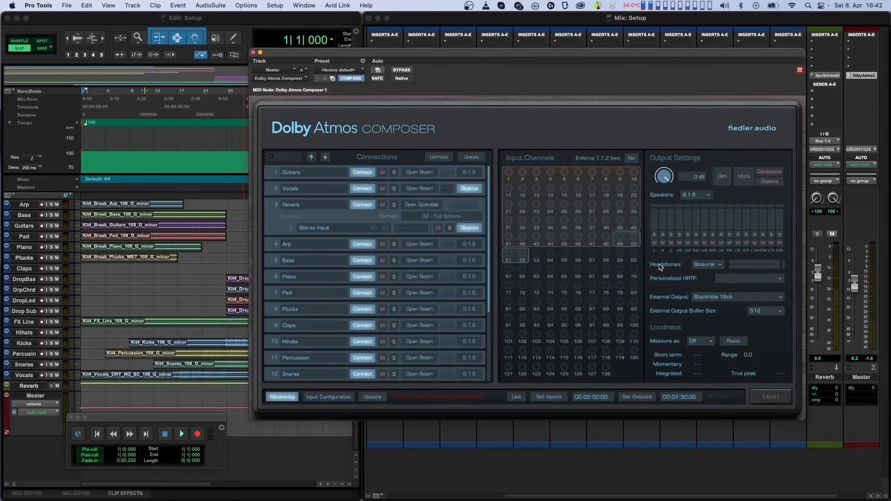
mouse_move(668, 168)
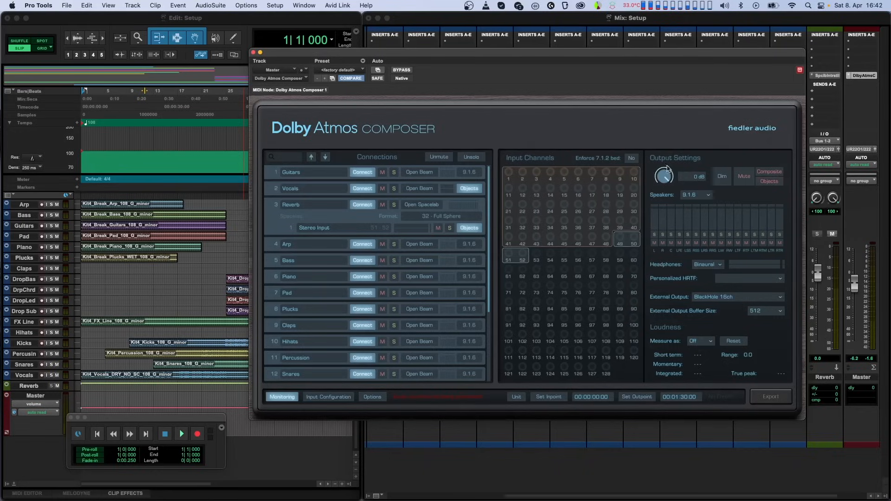
mouse_move(738, 206)
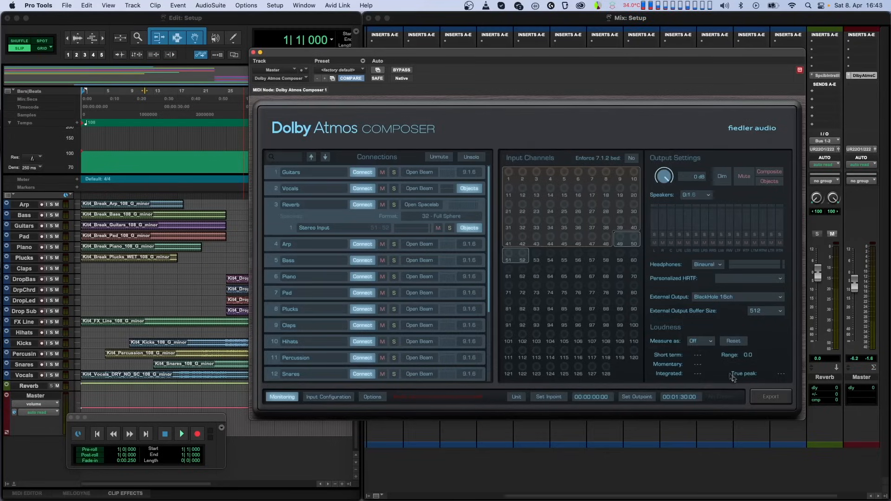
Switch Speakers to Off, measure loudness as 5.0, and start playback.
left_click(696, 194)
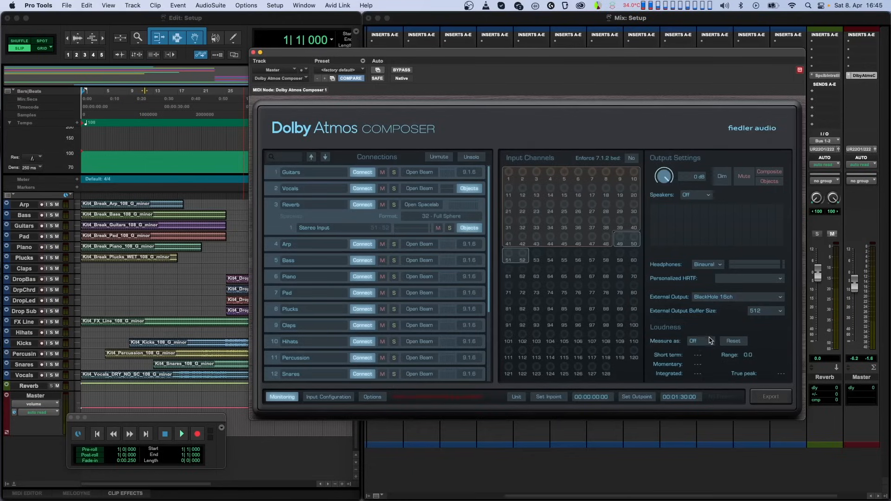
left_click(695, 341)
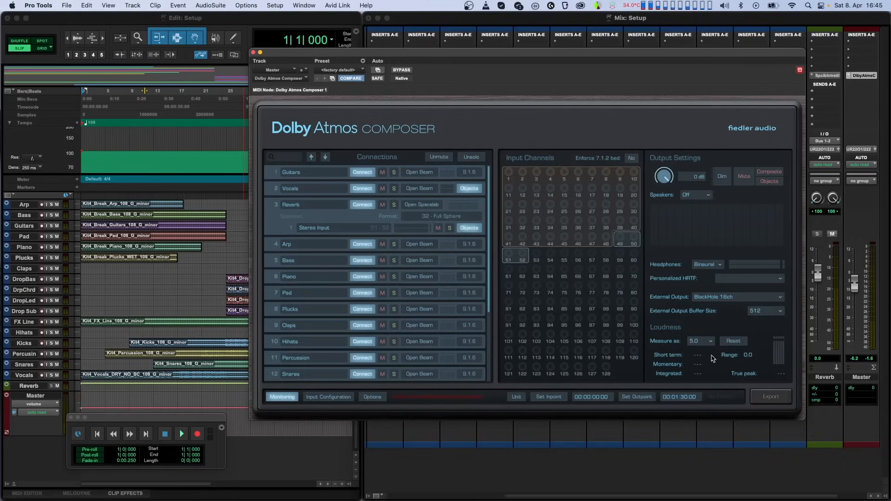
left_click(181, 433)
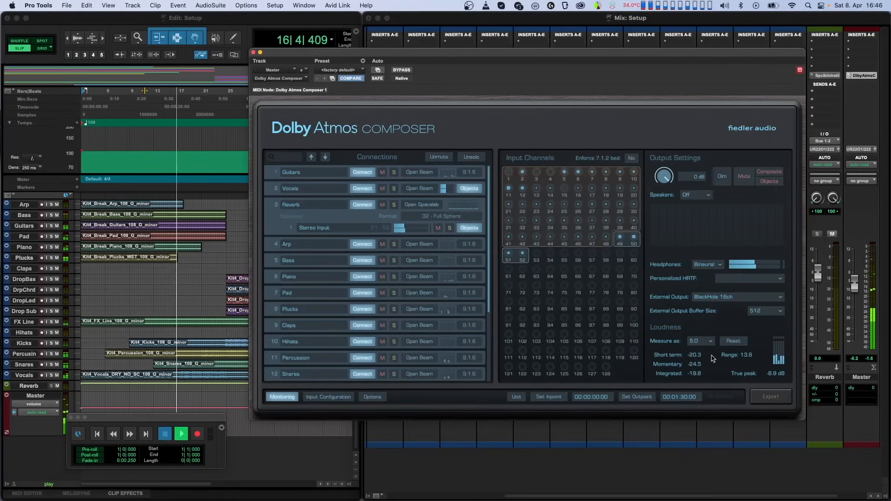
Stop playback with Composer's loudness reading about -19.8 integrated, -8.9 dB true peak.
left_click(164, 433)
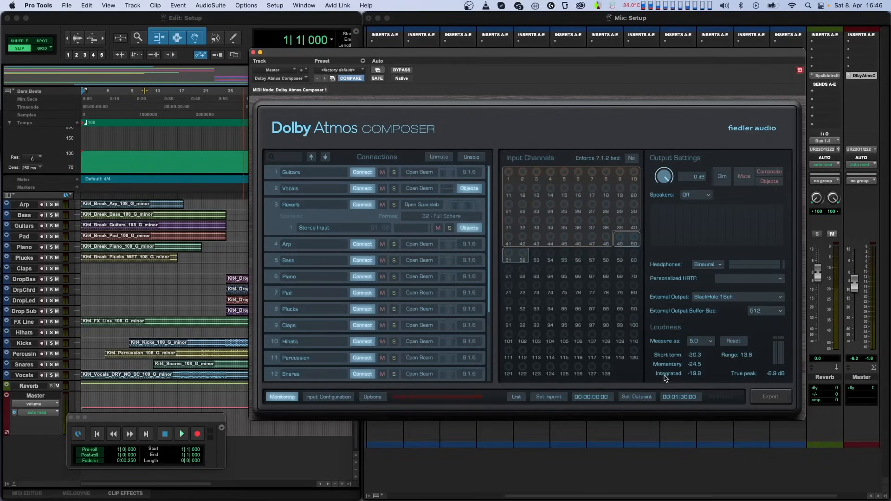
mouse_move(733, 380)
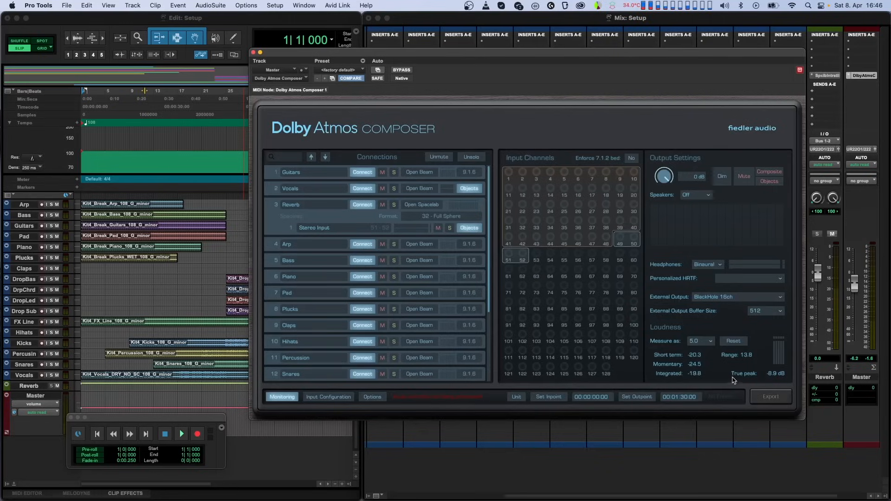
mouse_move(714, 368)
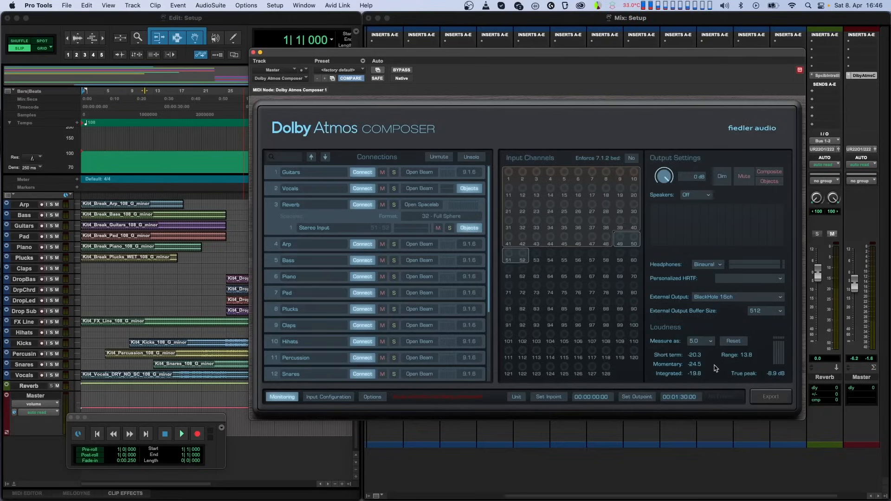